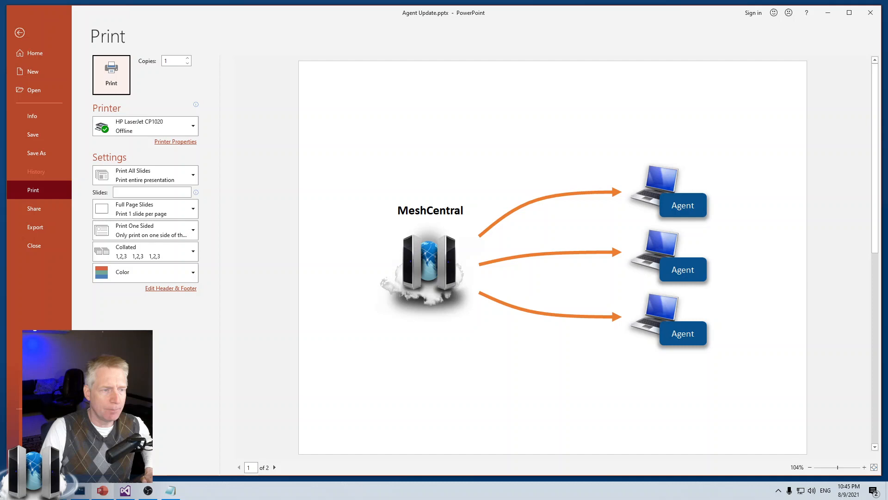
Exit the Print backstage view back to slide 1's MeshCentral-to-three-agents diagram.
{"action": "left_click", "coordinate": [20, 33]}
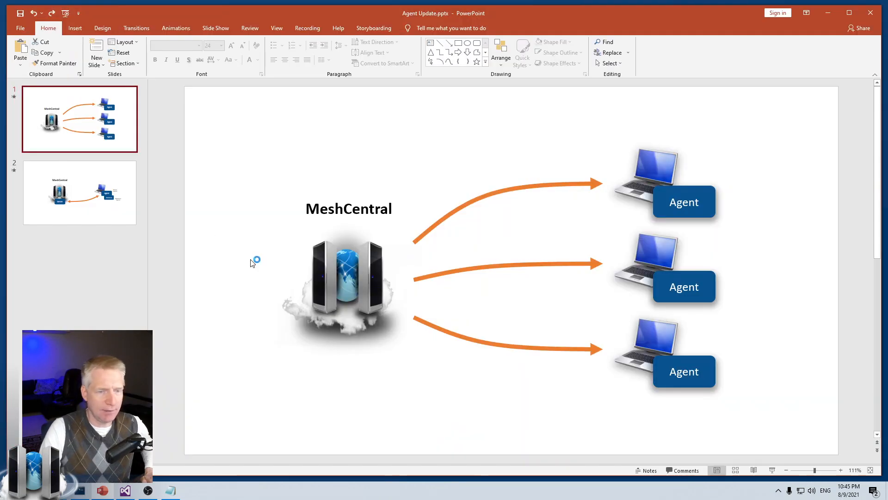
{"action": "mouse_move", "coordinate": [188, 280]}
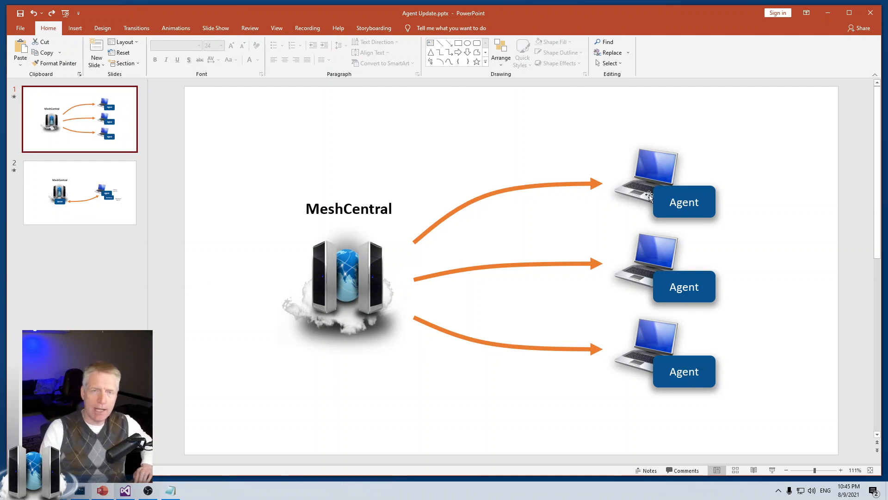
{"action": "mouse_move", "coordinate": [356, 286]}
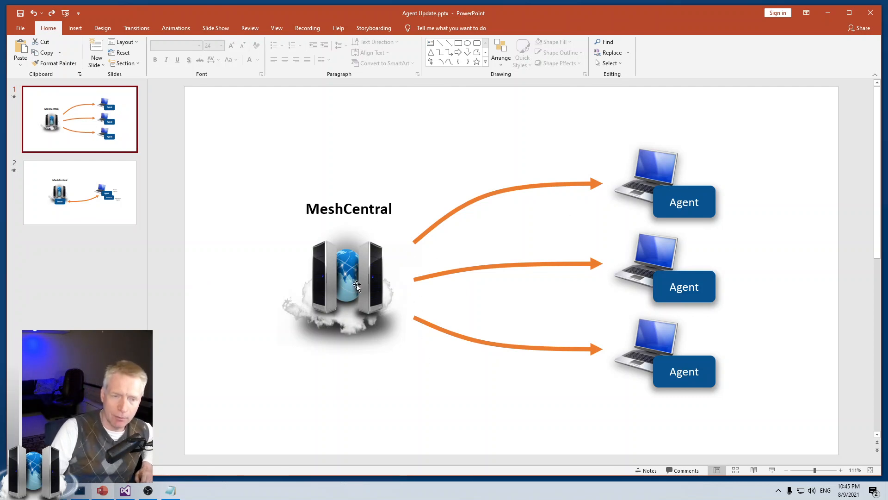
{"action": "mouse_move", "coordinate": [731, 206]}
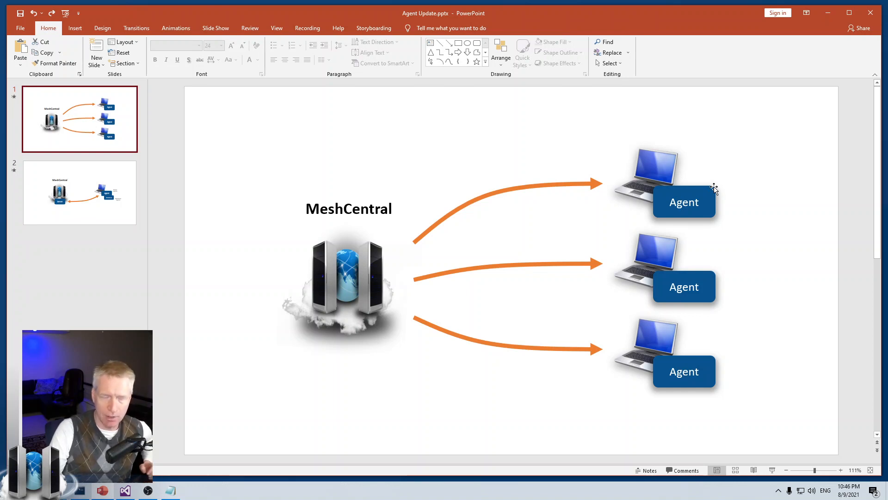
{"action": "mouse_move", "coordinate": [335, 257]}
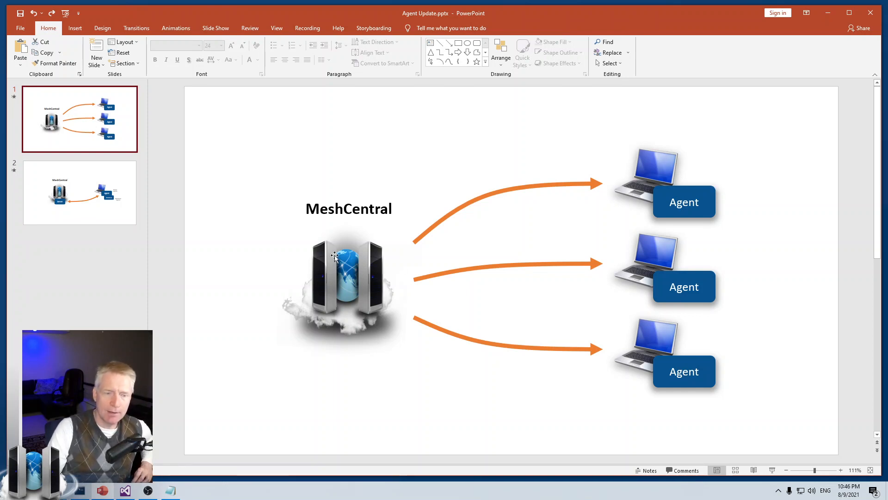
{"action": "mouse_move", "coordinate": [351, 292]}
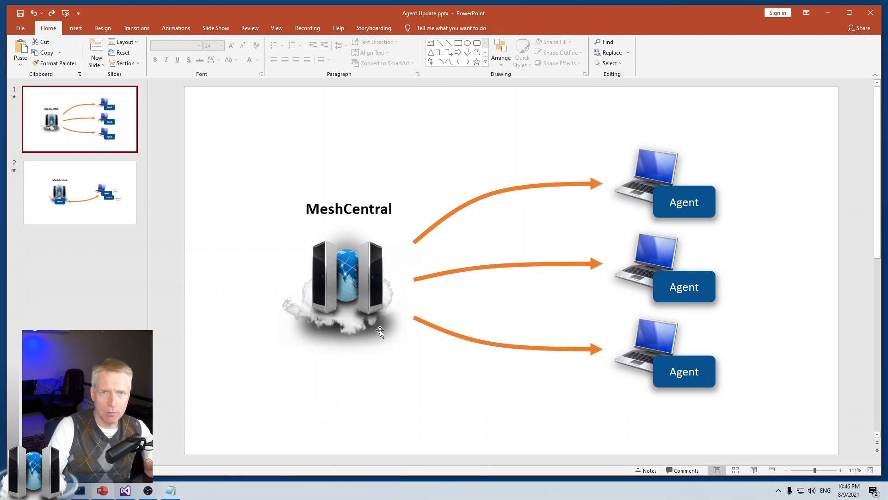
{"action": "mouse_move", "coordinate": [680, 404]}
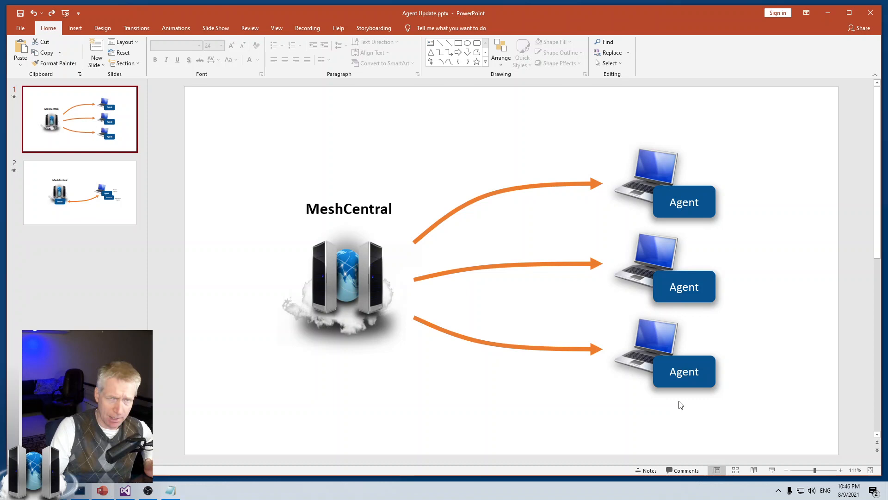
{"action": "mouse_move", "coordinate": [640, 337]}
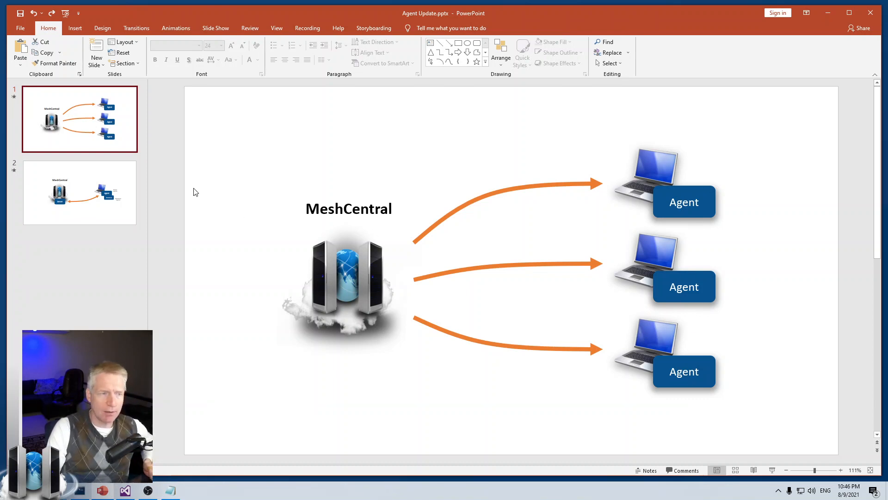
Show slide 2, where the server exchanges Native and MeshCore updates with an agent.
{"action": "left_click", "coordinate": [79, 192]}
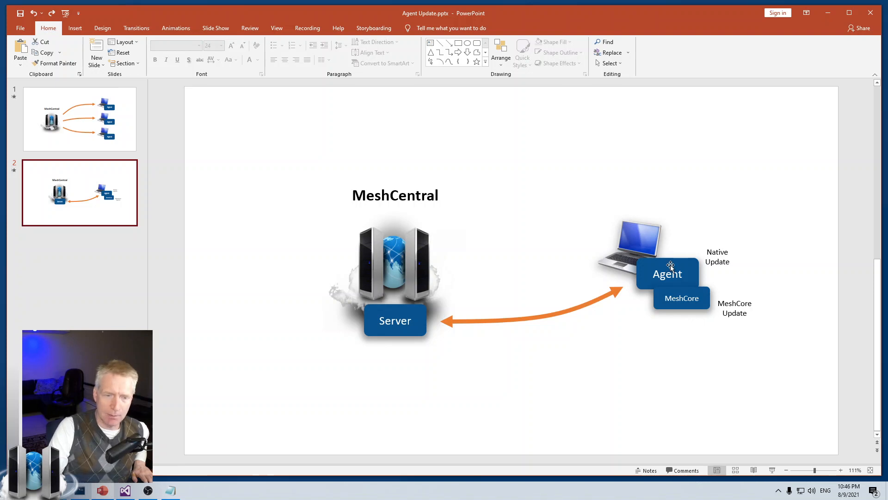
{"action": "mouse_move", "coordinate": [424, 313]}
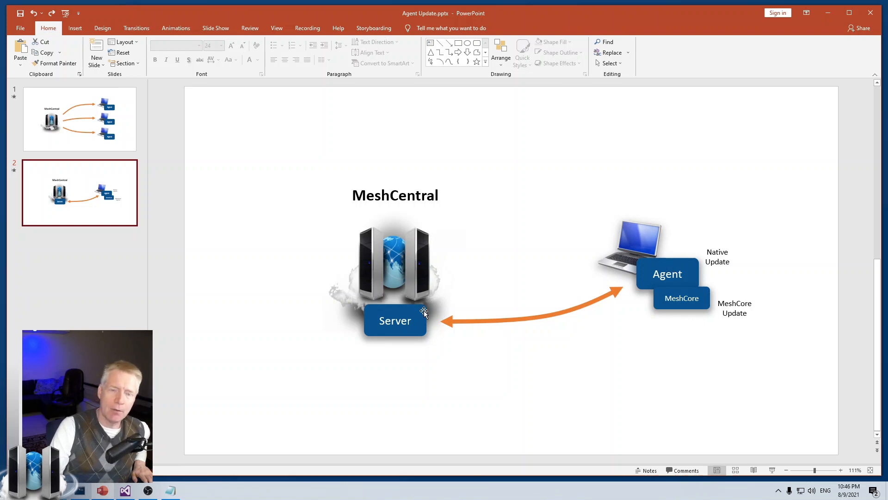
{"action": "mouse_move", "coordinate": [673, 261]}
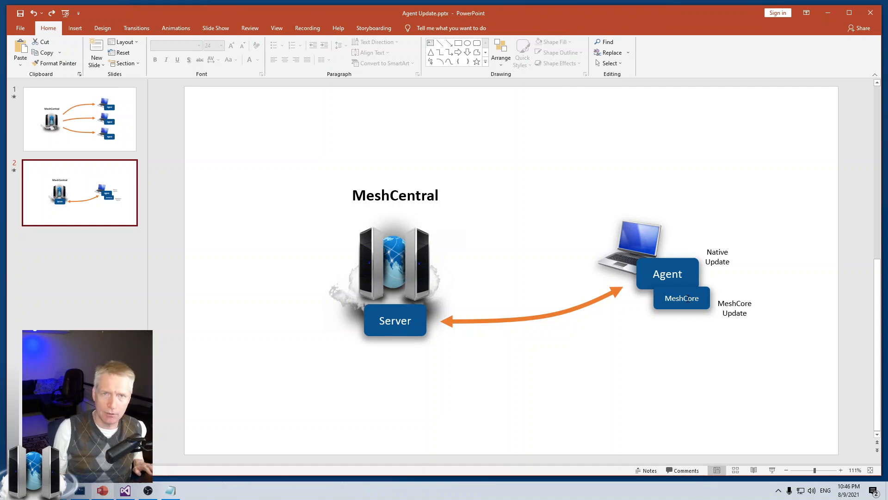
{"action": "mouse_move", "coordinate": [742, 285]}
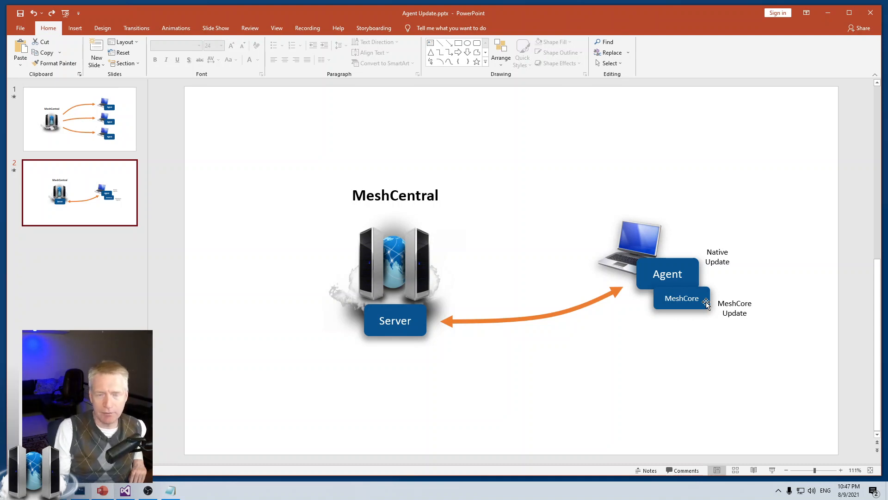
{"action": "mouse_move", "coordinate": [677, 289]}
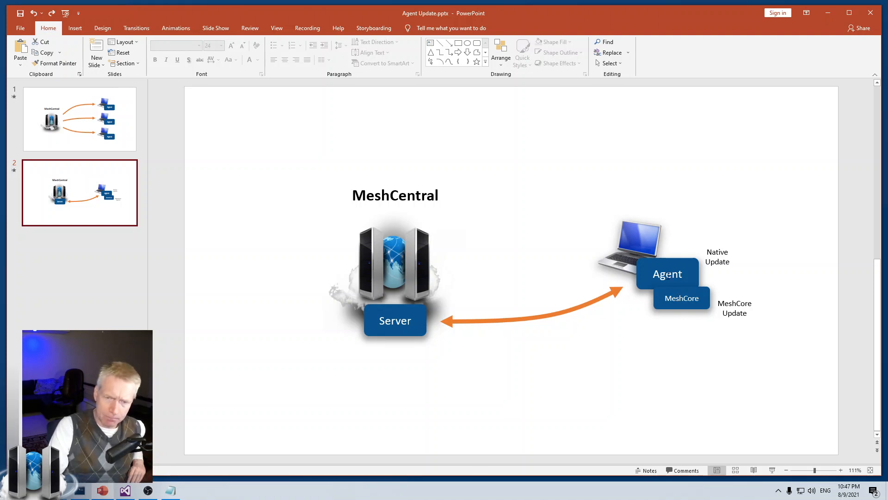
{"action": "mouse_move", "coordinate": [666, 250]}
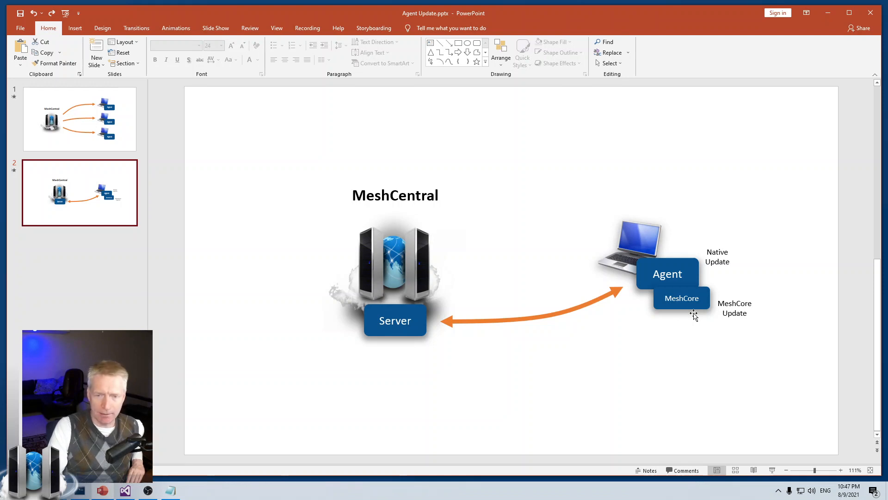
{"action": "mouse_move", "coordinate": [692, 279]}
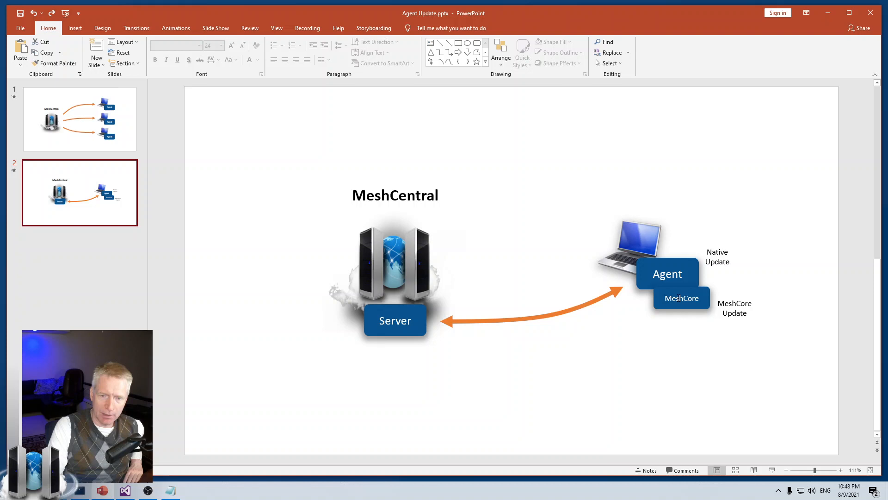
{"action": "mouse_move", "coordinate": [684, 292]}
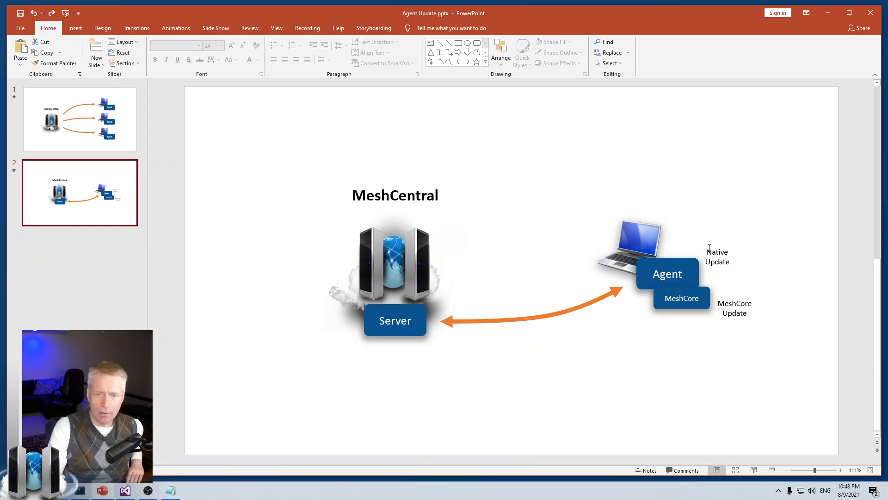
{"action": "mouse_move", "coordinate": [745, 346]}
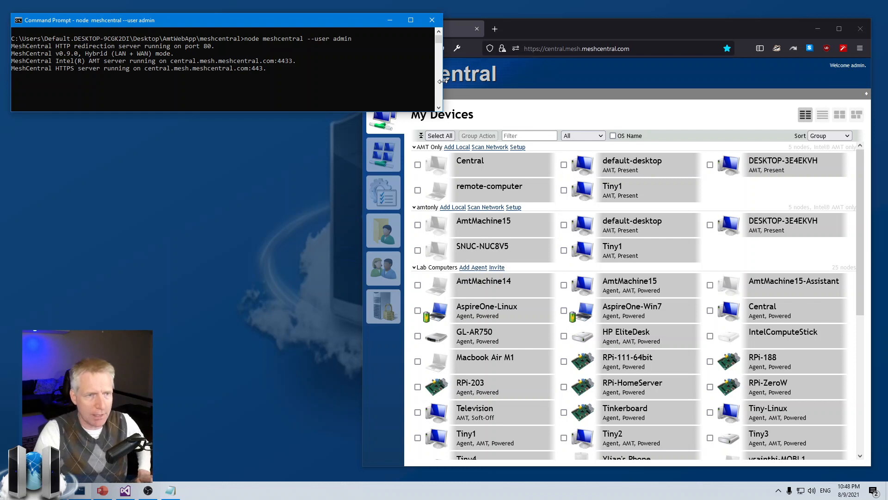
{"action": "mouse_move", "coordinate": [414, 91]}
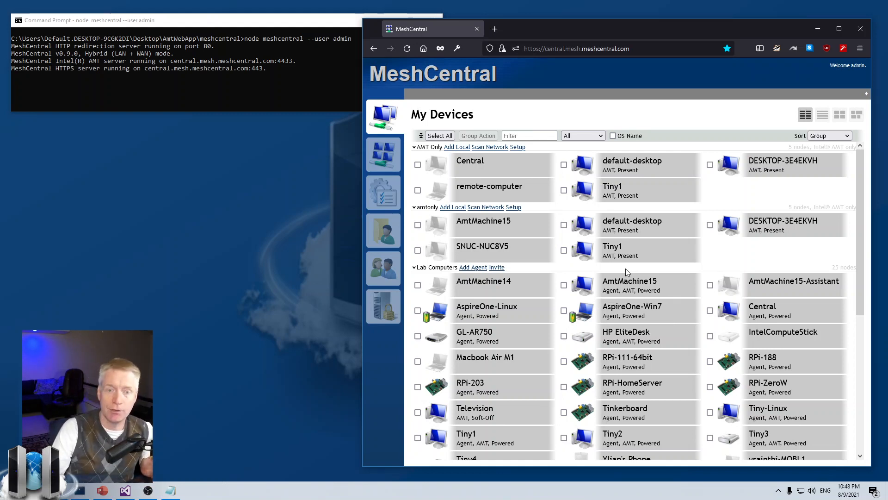
{"action": "mouse_move", "coordinate": [628, 280]}
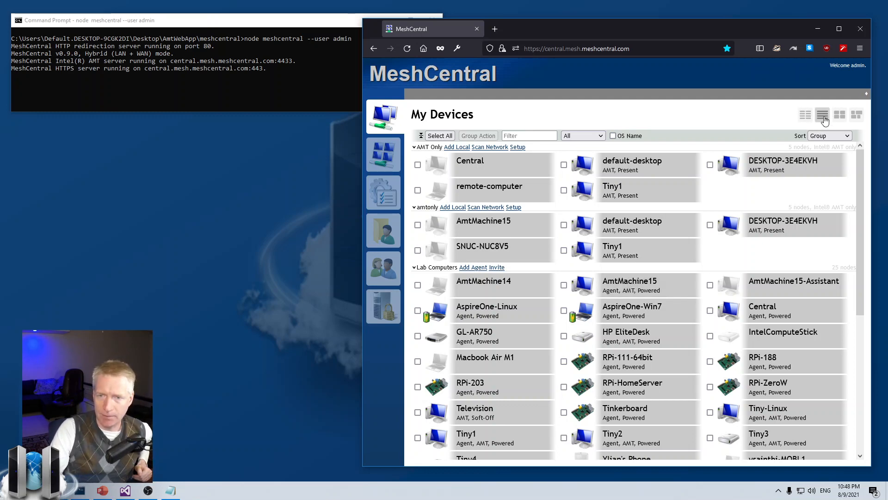
Switch My Devices to table view and add the Agent Type and Agent Version columns.
{"action": "left_click", "coordinate": [823, 114]}
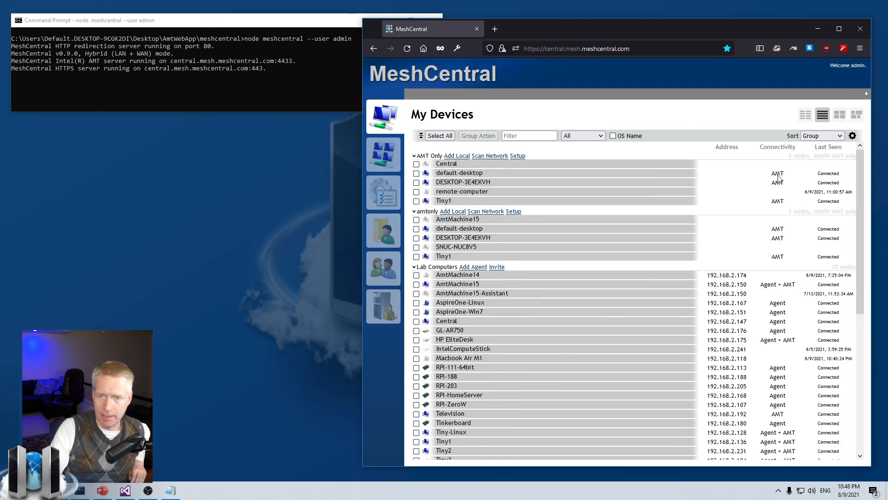
{"action": "left_click", "coordinate": [852, 136]}
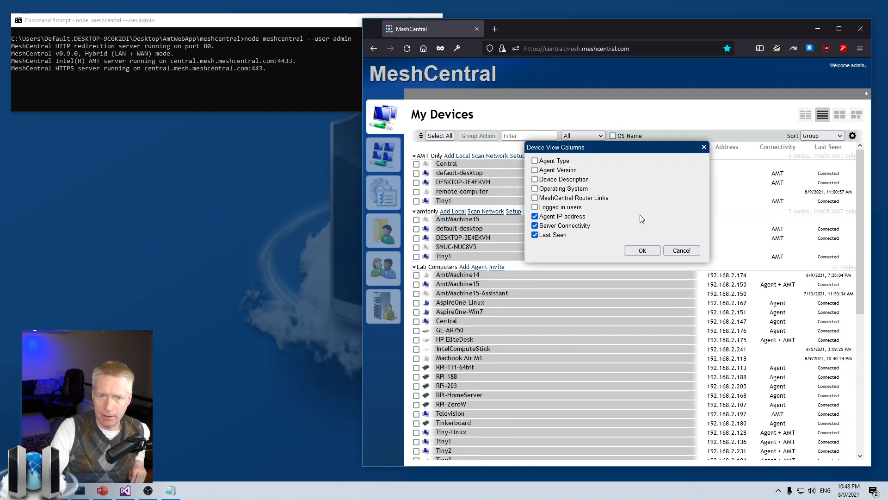
{"action": "left_click", "coordinate": [535, 160]}
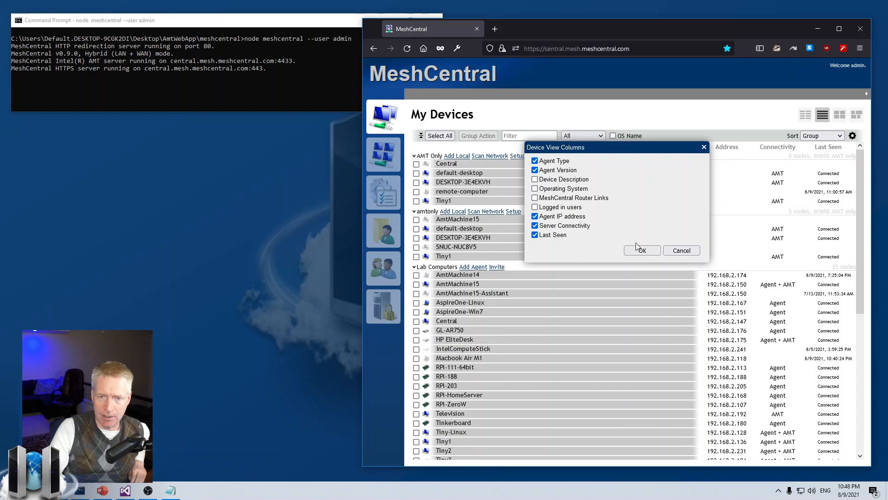
{"action": "left_click", "coordinate": [642, 250]}
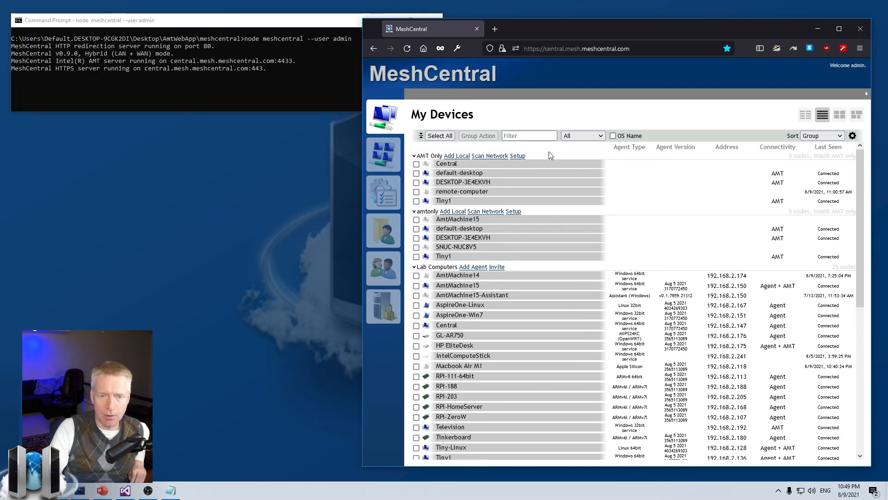
{"action": "mouse_move", "coordinate": [565, 227]}
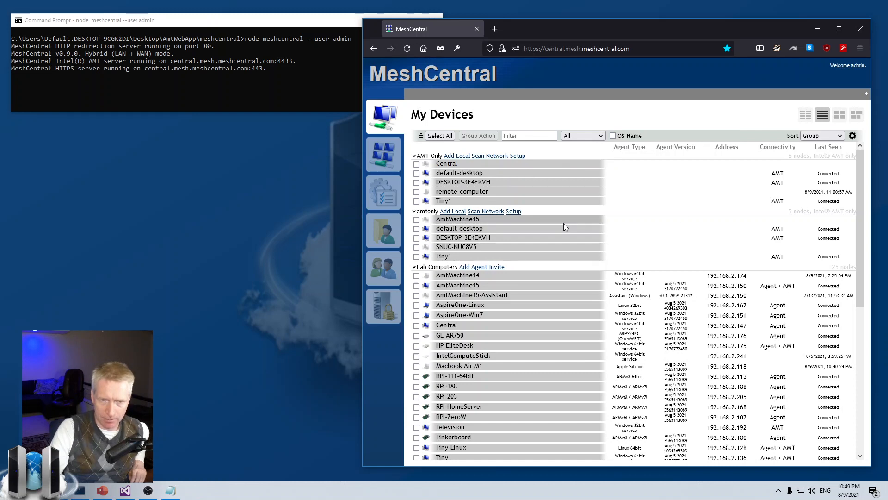
{"action": "mouse_move", "coordinate": [647, 184]}
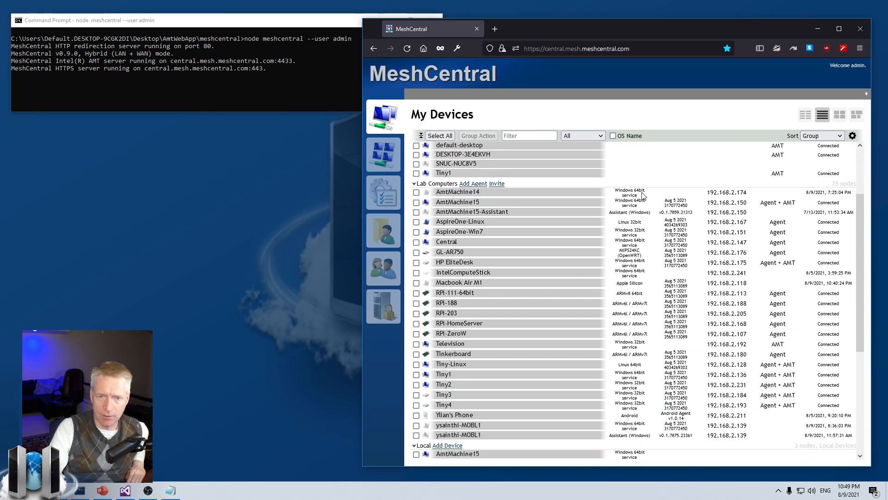
{"action": "mouse_move", "coordinate": [622, 217]}
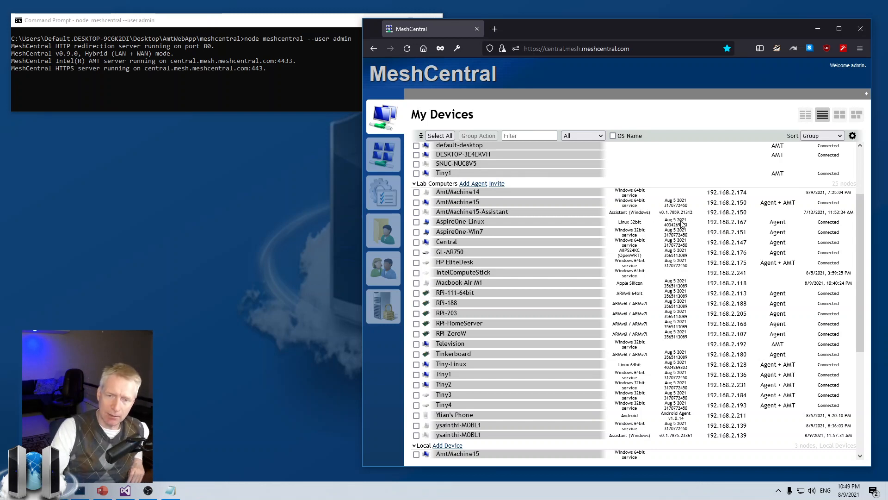
{"action": "mouse_move", "coordinate": [672, 230]}
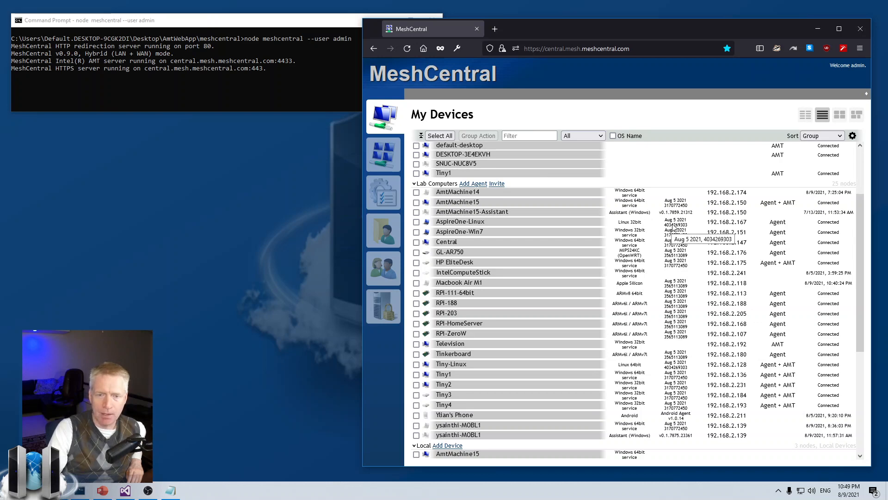
Read AspireOne-Linux's console versions output (OpenSSL 1.1.1k, Duktape 2.6.0), then return to the slides.
{"action": "left_click", "coordinate": [460, 222]}
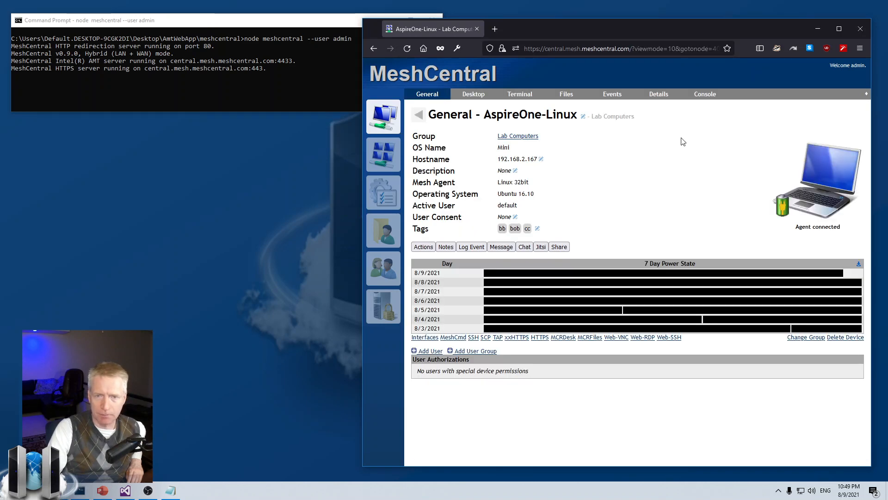
{"action": "left_click", "coordinate": [705, 94]}
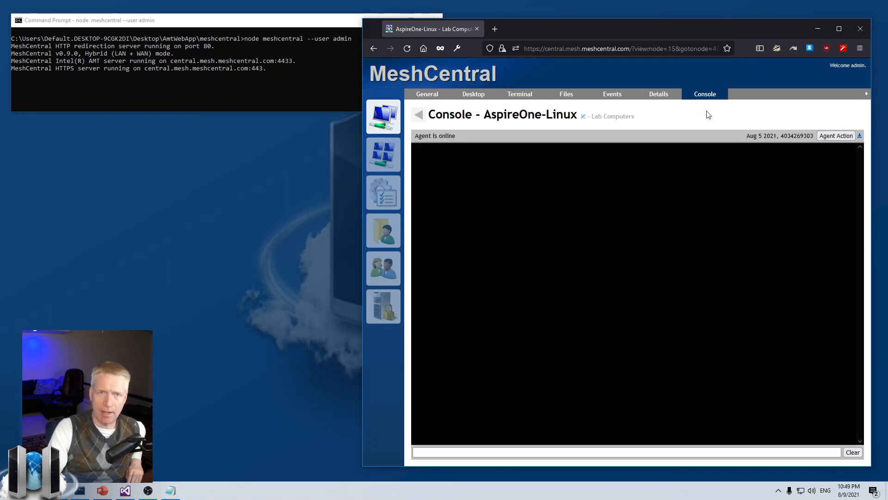
{"action": "mouse_move", "coordinate": [804, 169]}
{"action": "type", "text": "versions"}
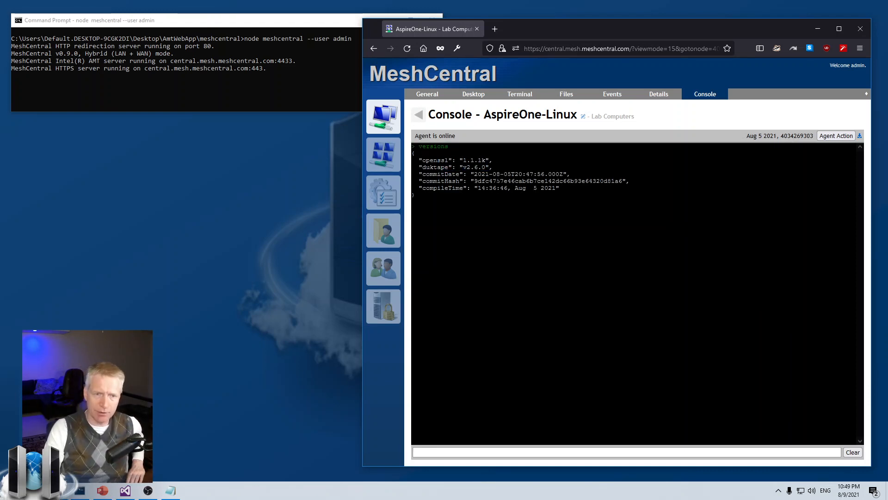
{"action": "mouse_move", "coordinate": [582, 180]}
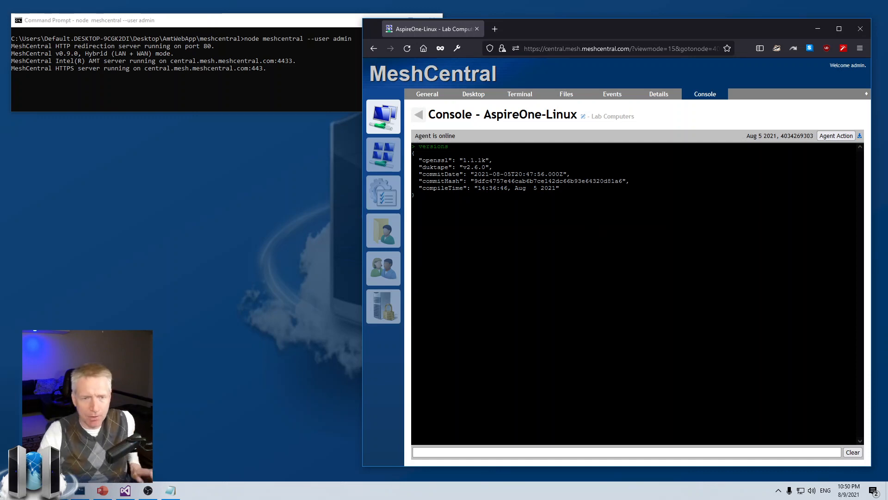
{"action": "mouse_move", "coordinate": [509, 218]}
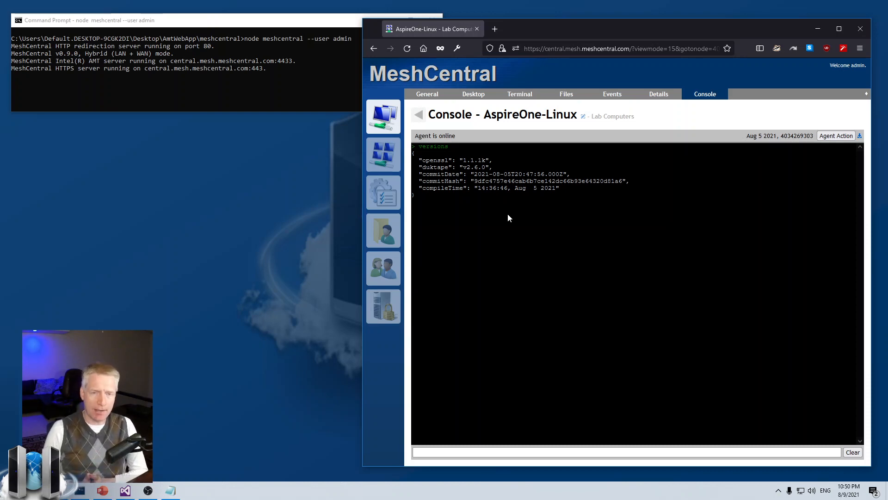
{"action": "left_click", "coordinate": [97, 490]}
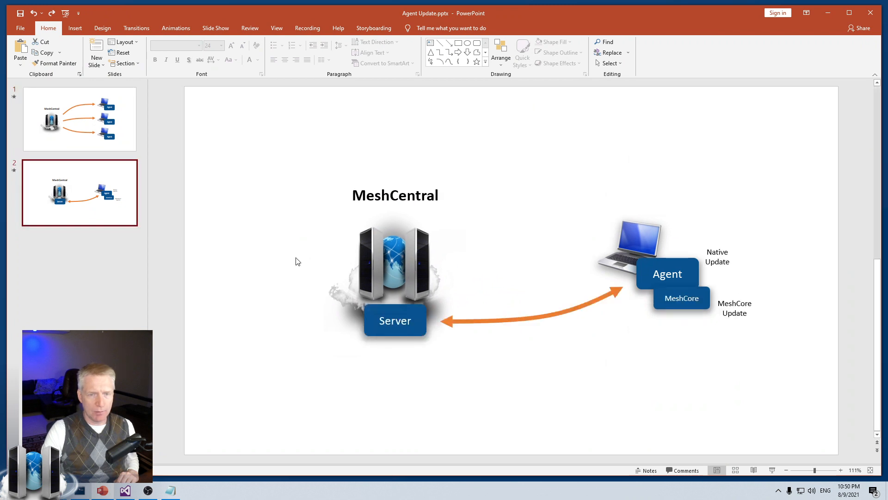
{"action": "mouse_move", "coordinate": [345, 331]}
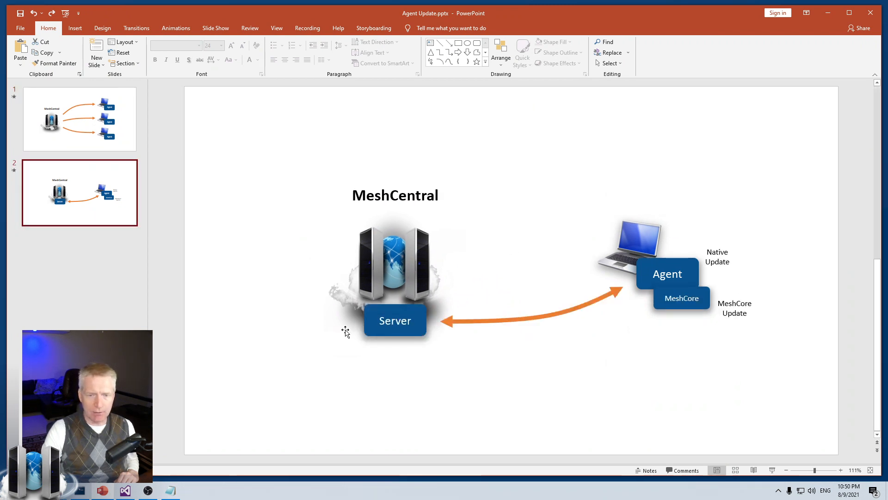
{"action": "mouse_move", "coordinate": [483, 340]}
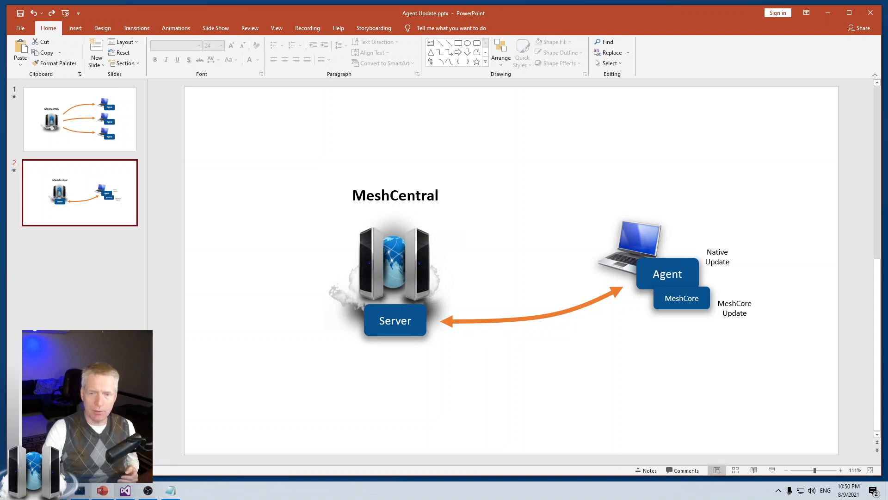
{"action": "mouse_move", "coordinate": [675, 255]}
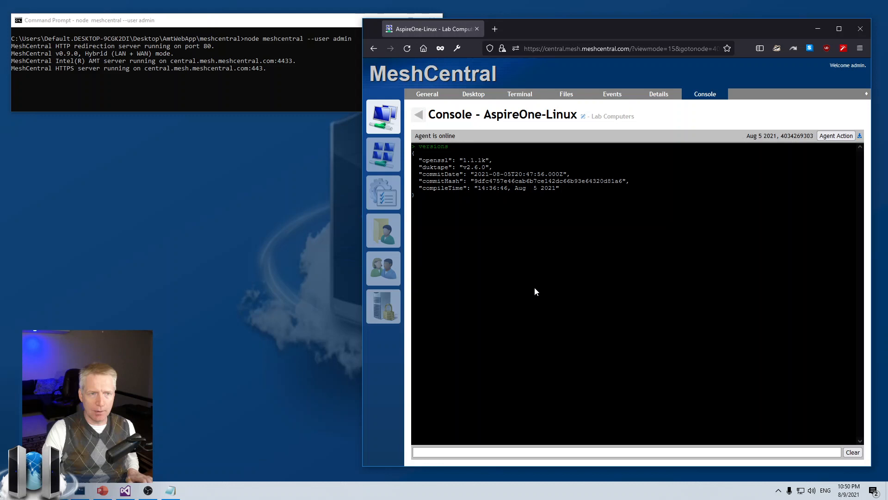
{"action": "mouse_move", "coordinate": [578, 346]}
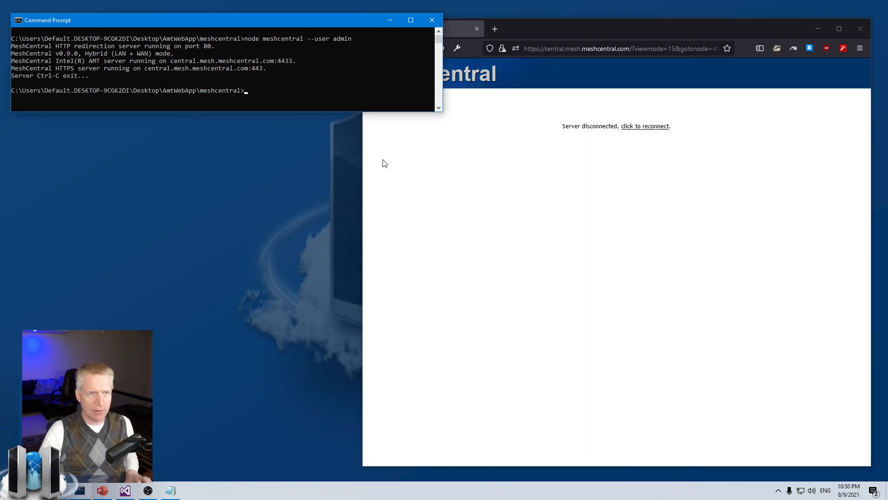
Relaunch the server with 'node meshcentral --user admin --agentupdatetest 1' and show devices as tiles.
{"action": "type", "text": "node meshcentral --user admin"}
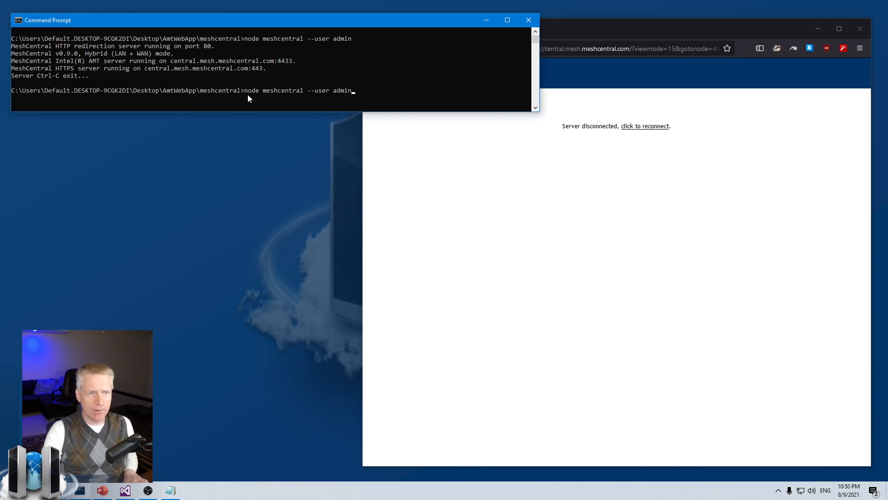
{"action": "type", "text": "--agentupdatetest 1"}
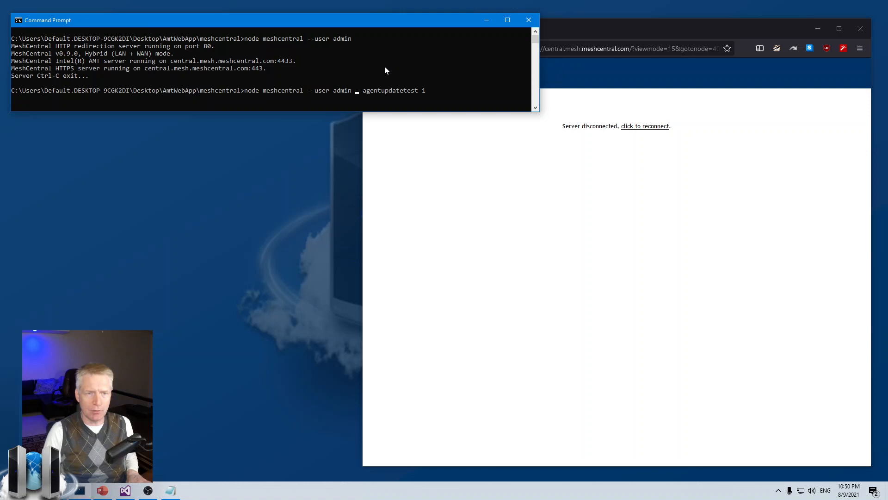
{"action": "type", "text": "-"}
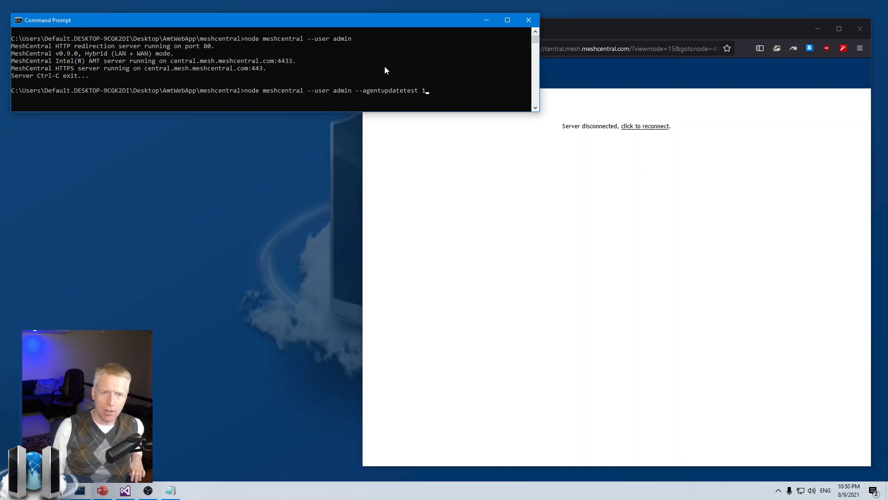
{"action": "key", "text": "enter"}
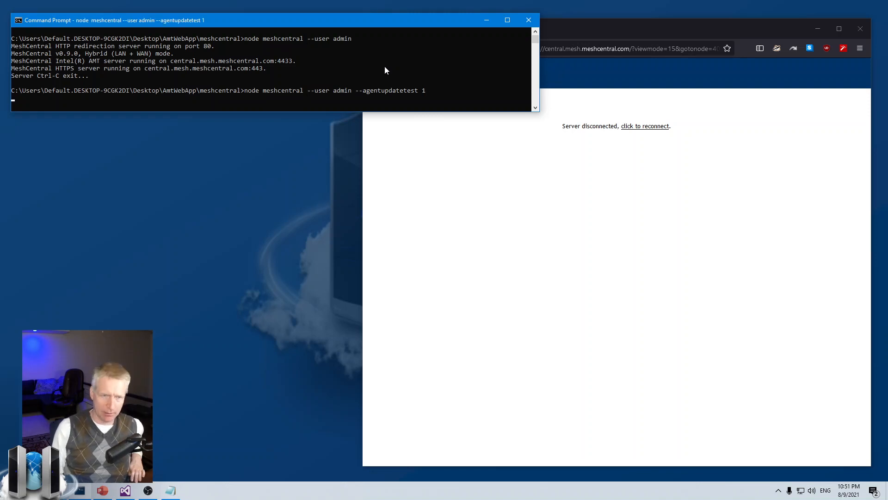
{"action": "mouse_move", "coordinate": [390, 77]}
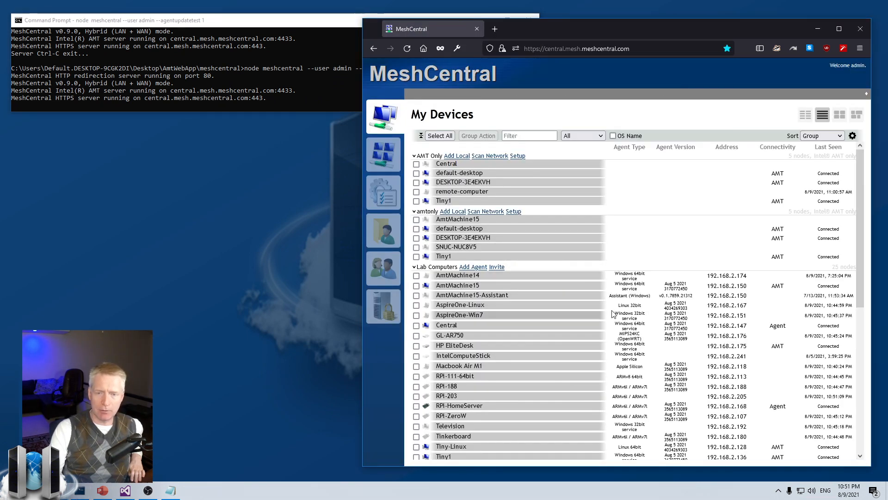
{"action": "left_click", "coordinate": [805, 115]}
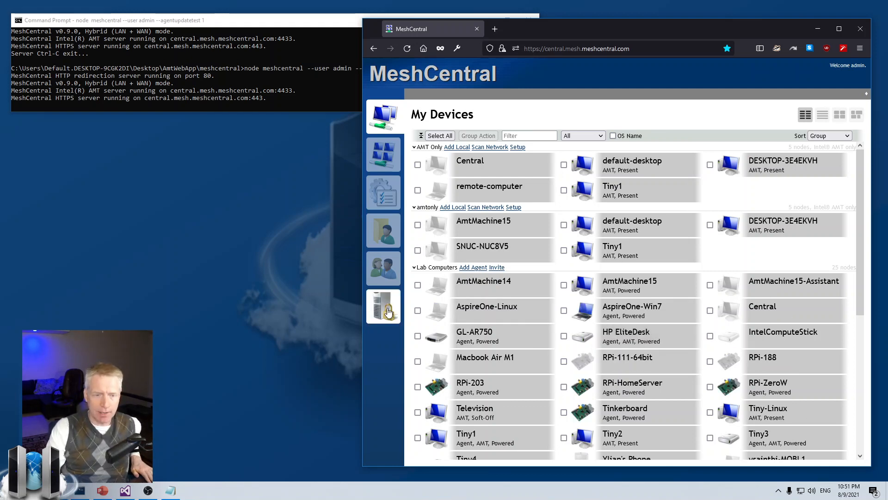
Run the tasklimiter command from the help list in My Server's console.
{"action": "left_click", "coordinate": [383, 306]}
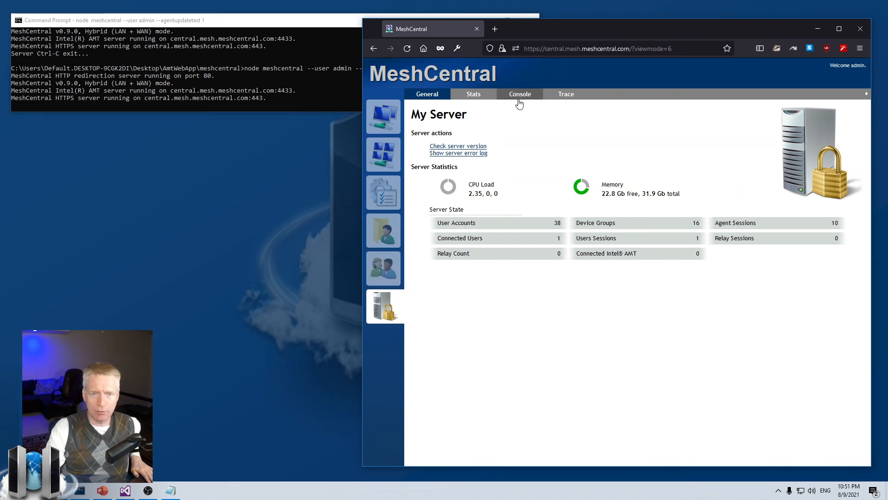
{"action": "left_click", "coordinate": [520, 94]}
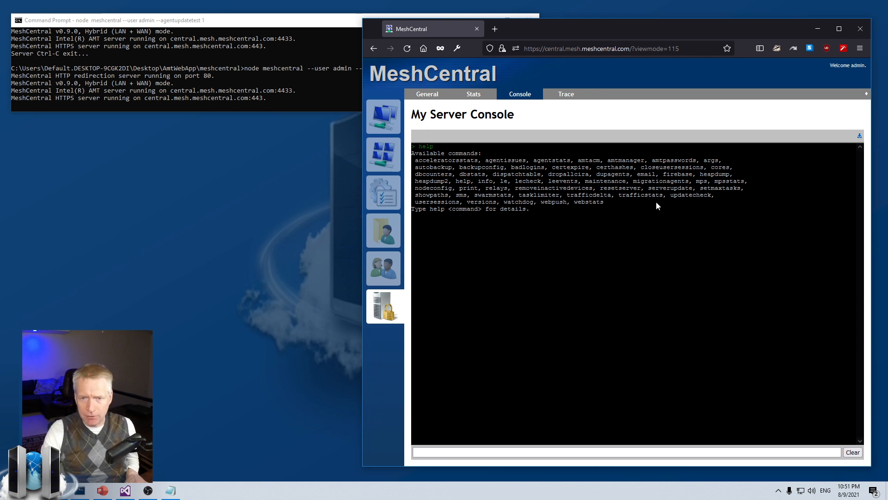
{"action": "double_click", "coordinate": [539, 195]}
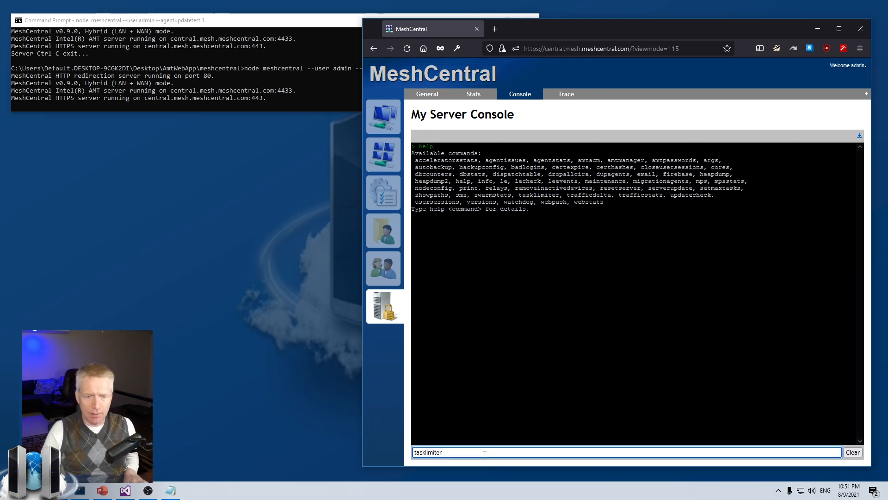
{"action": "key", "text": "Enter"}
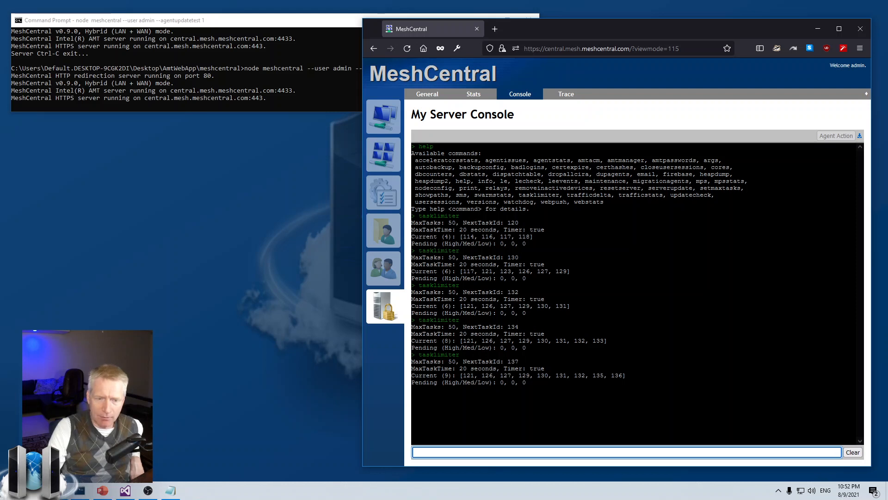
Highlight the task limiter figures in the output, including the MaxTasks limit of 50.
{"action": "double_click", "coordinate": [453, 361]}
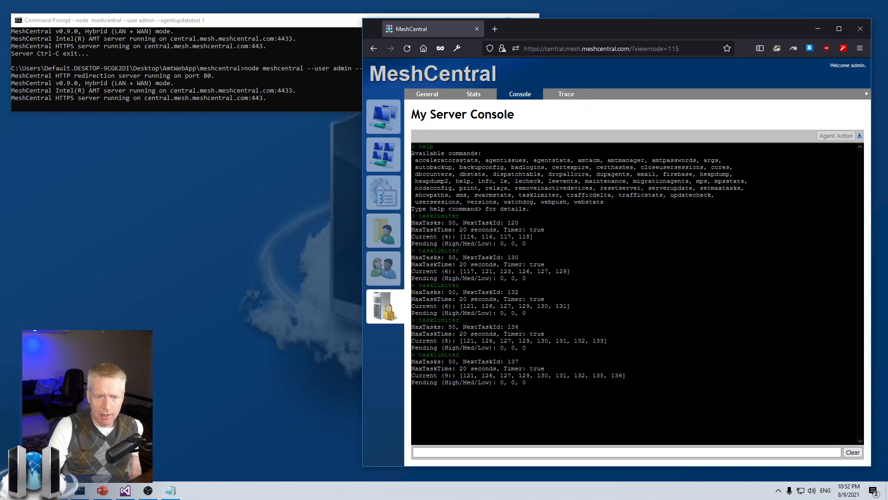
{"action": "double_click", "coordinate": [474, 368]}
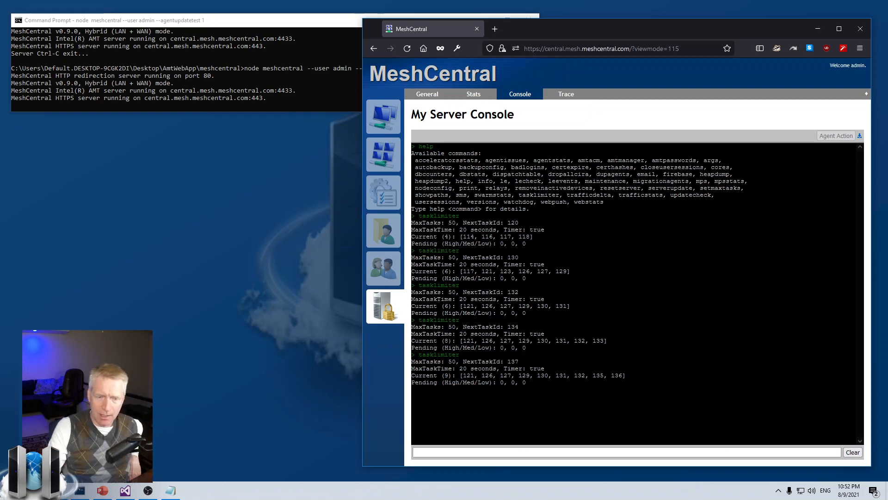
{"action": "left_click_drag", "start_coordinate": [465, 375], "coordinate": [623, 376]}
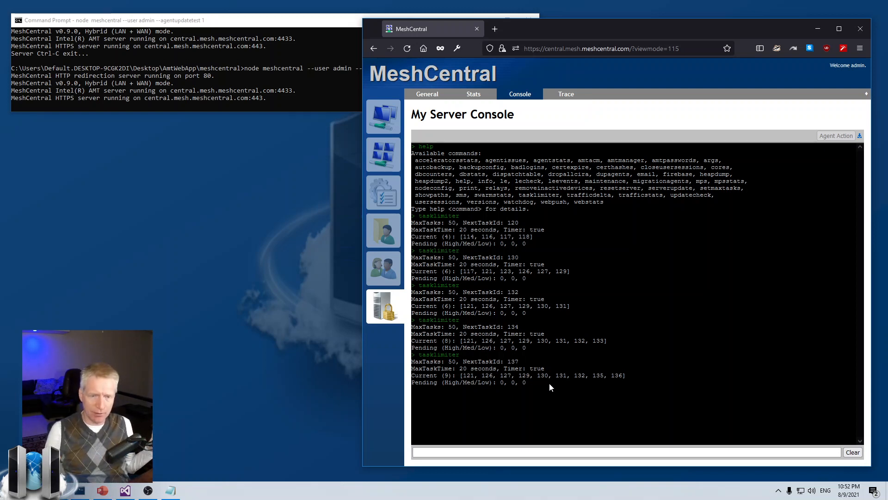
{"action": "double_click", "coordinate": [452, 362]}
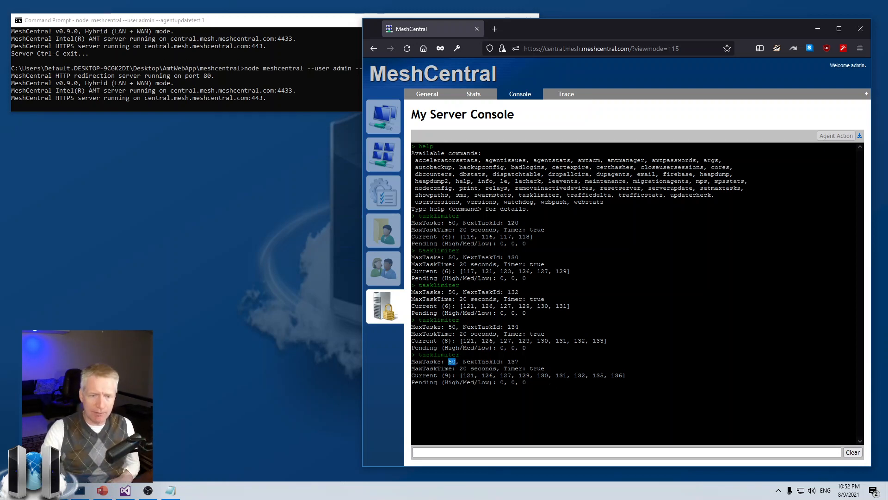
{"action": "mouse_move", "coordinate": [537, 402]}
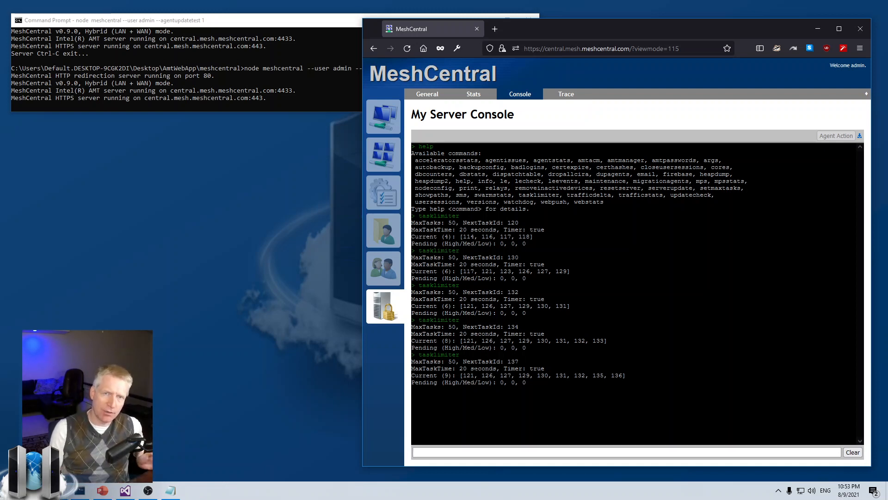
{"action": "mouse_move", "coordinate": [515, 73]}
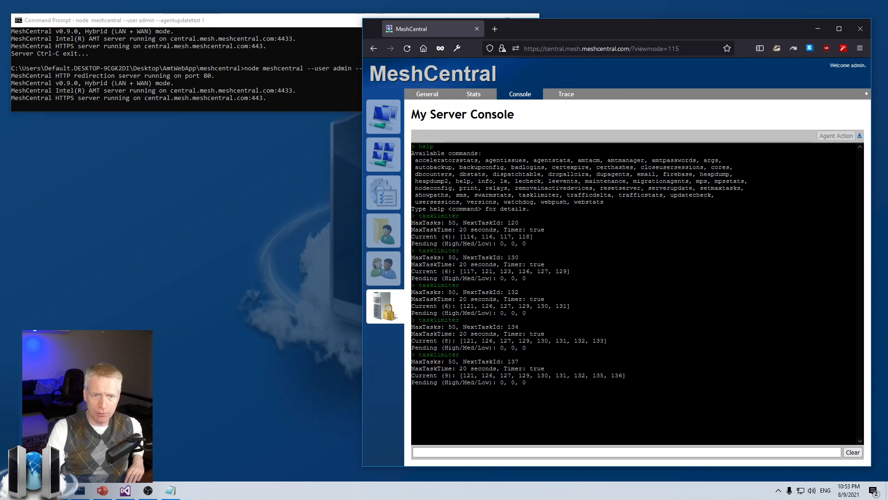
Recheck the task load in the reopened server console, then bring Command Prompt forward.
{"action": "left_click", "coordinate": [427, 94]}
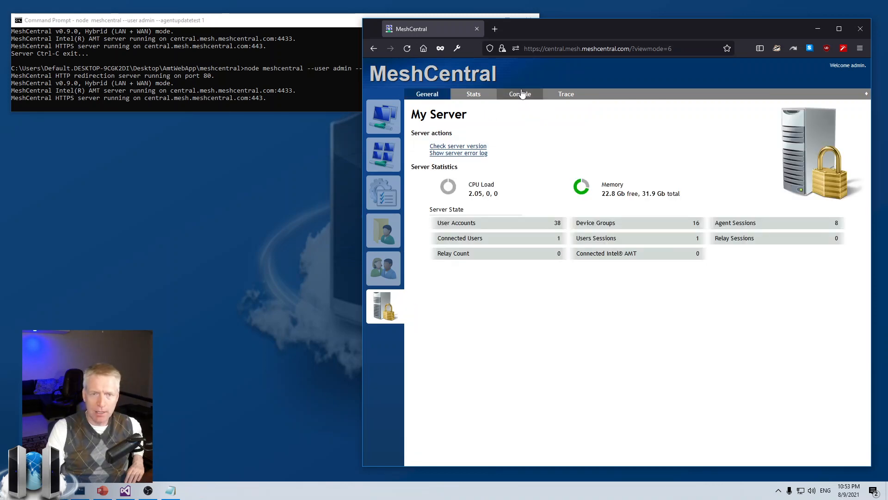
{"action": "left_click", "coordinate": [520, 94]}
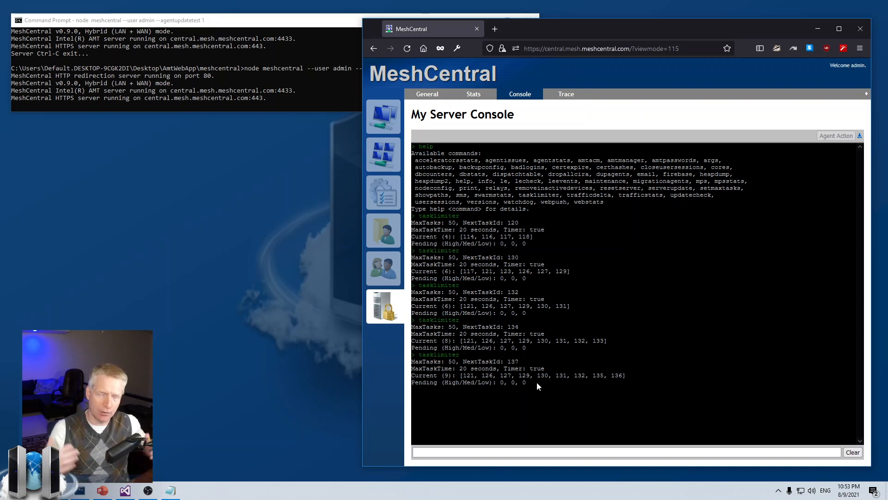
{"action": "mouse_move", "coordinate": [543, 417]}
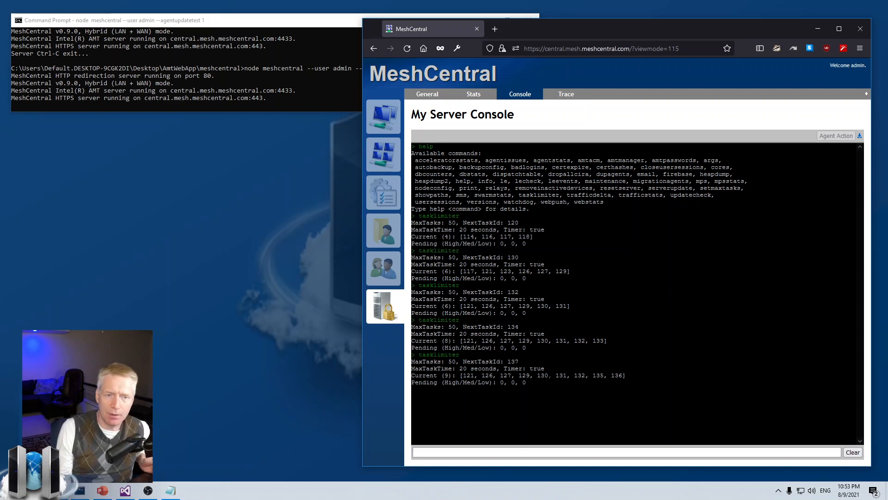
{"action": "left_click", "coordinate": [383, 116]}
{"action": "type", "text": "node meshcentral --user admin"}
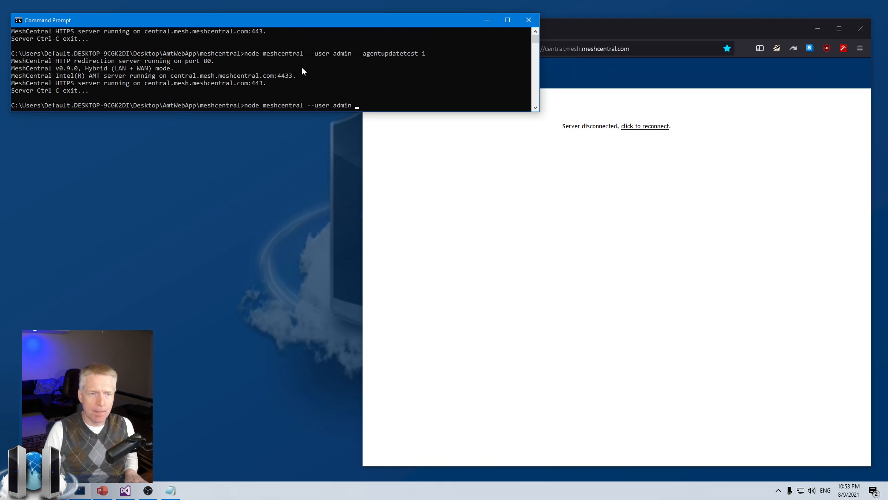
Rerun 'node meshcentral --user admin' without the test option and reconnect the web page.
{"action": "key", "text": "Enter"}
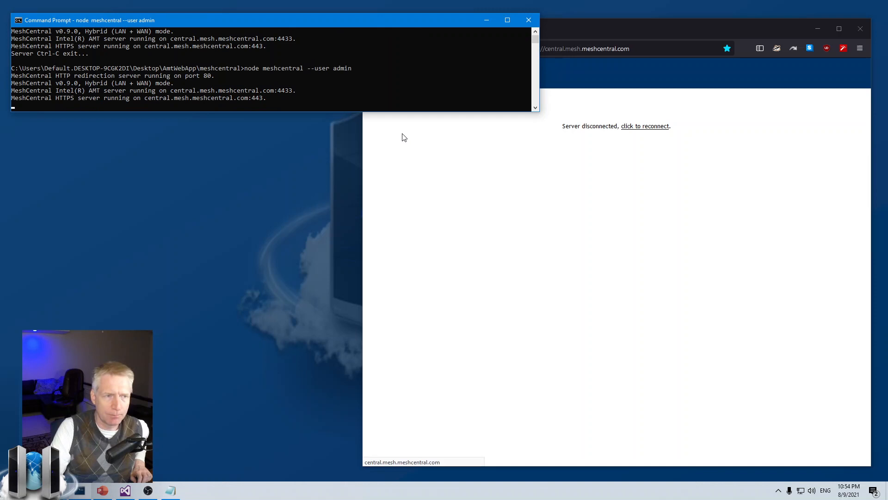
{"action": "left_click", "coordinate": [645, 126]}
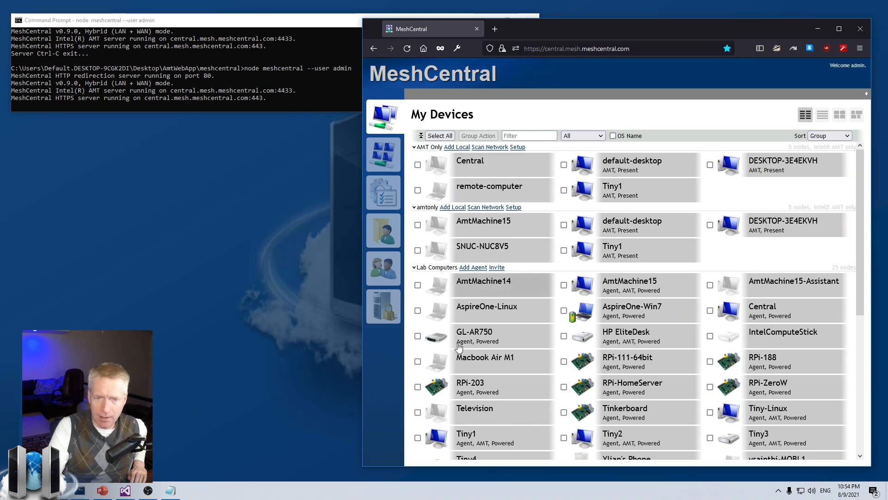
Run versions in AmtMachine15's agent console, showing OpenSSL 1.1.1k and Duktape 2.6.0.
{"action": "left_click", "coordinate": [483, 221]}
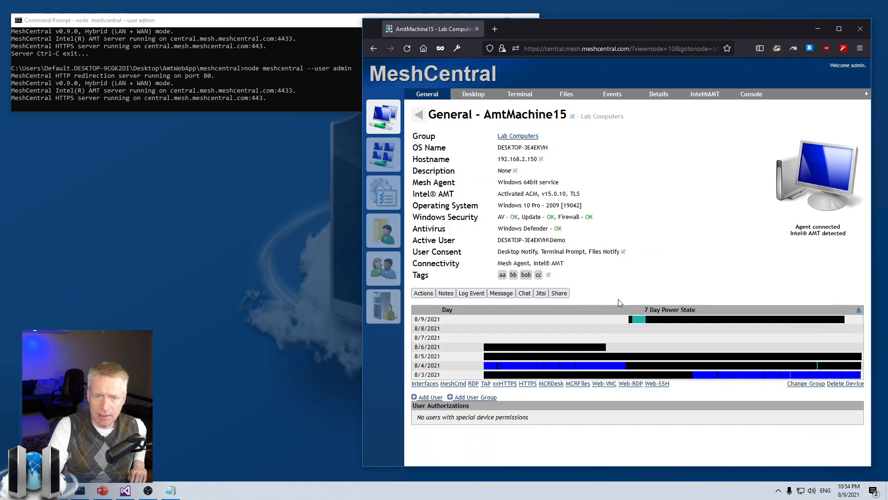
{"action": "left_click", "coordinate": [751, 94]}
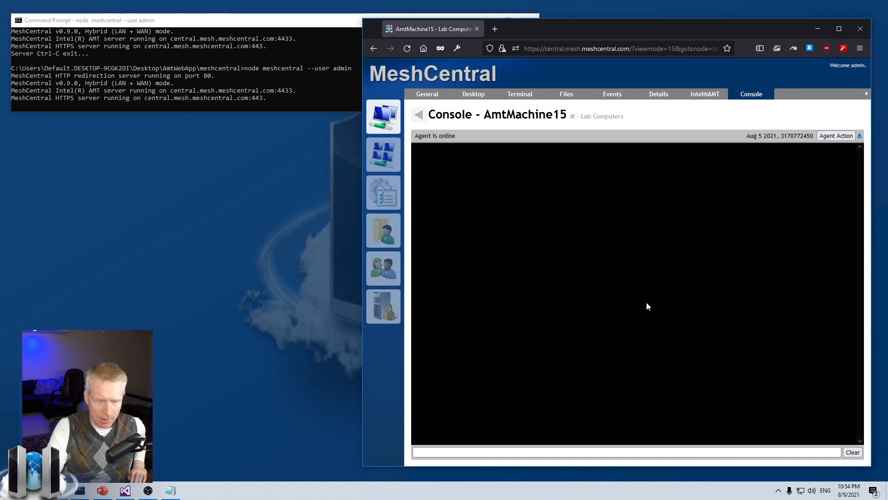
{"action": "type", "text": "versions"}
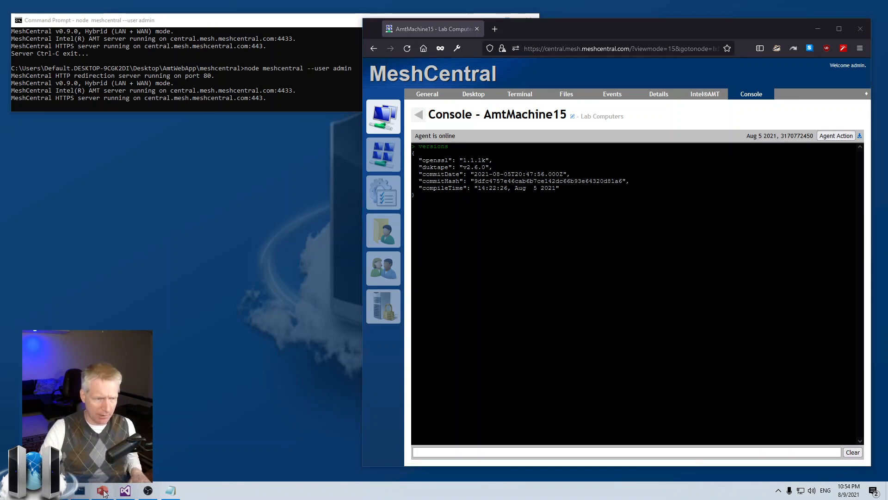
{"action": "left_click", "coordinate": [102, 490]}
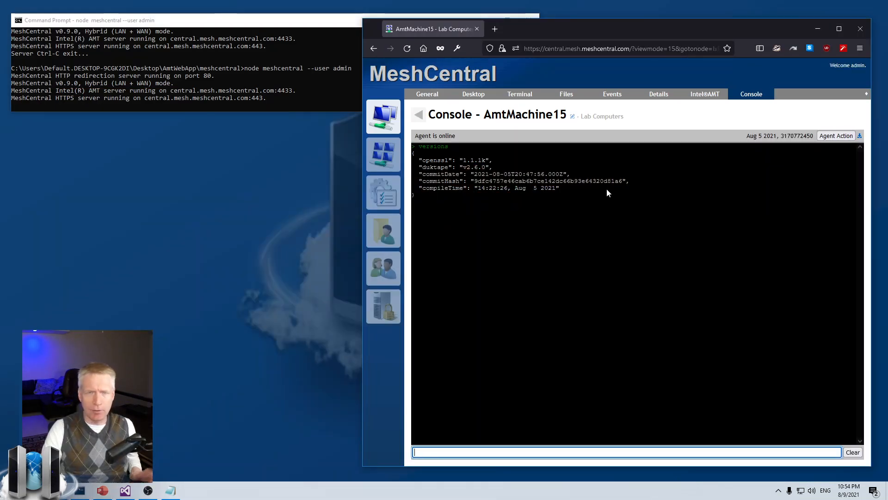
Apply an agent core action from the Agent Action dialog and return to My Devices.
{"action": "left_click", "coordinate": [836, 136]}
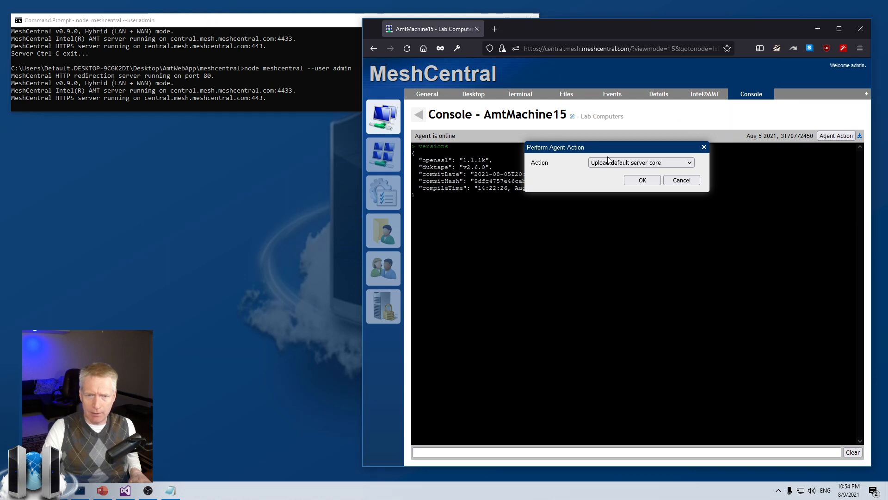
{"action": "left_click", "coordinate": [641, 162]}
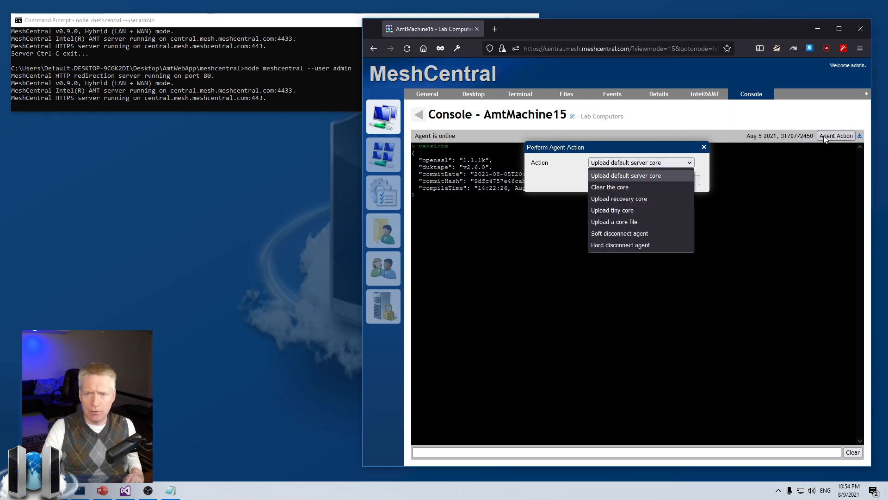
{"action": "left_click", "coordinate": [705, 147]}
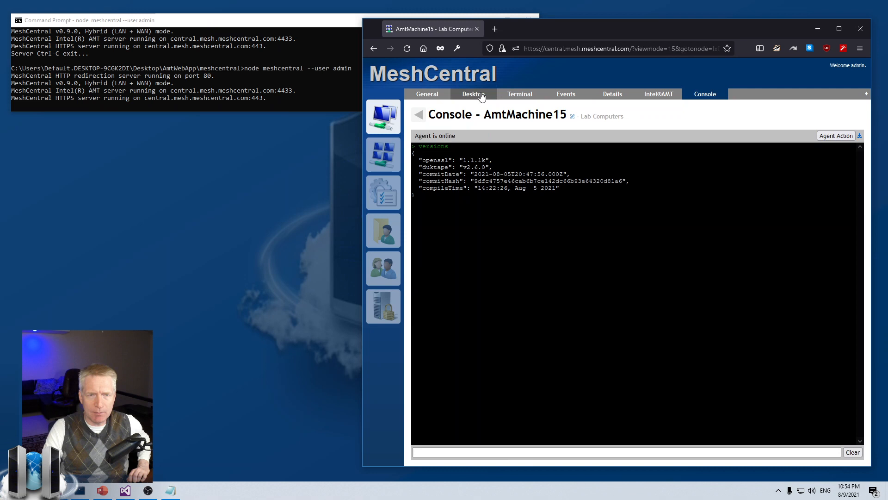
{"action": "left_click", "coordinate": [519, 94]}
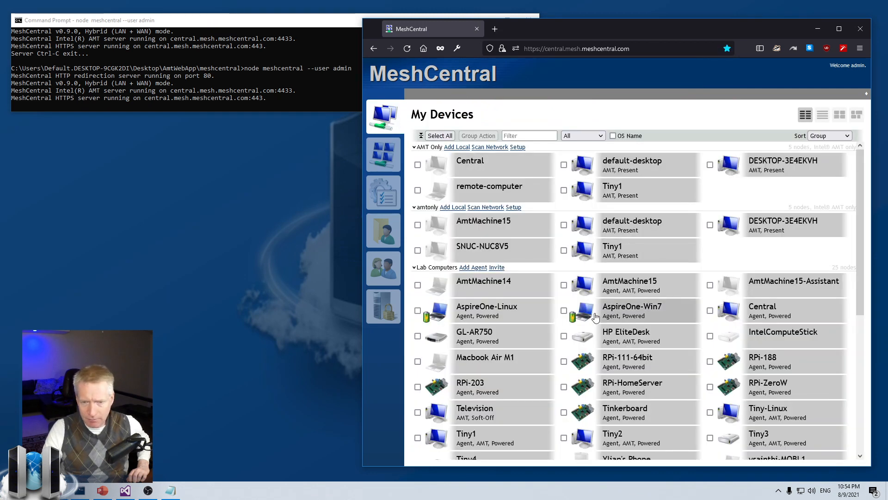
Clear AspireOne-Win7's agent core through Agent Action on its Console tab.
{"action": "left_click", "coordinate": [632, 310]}
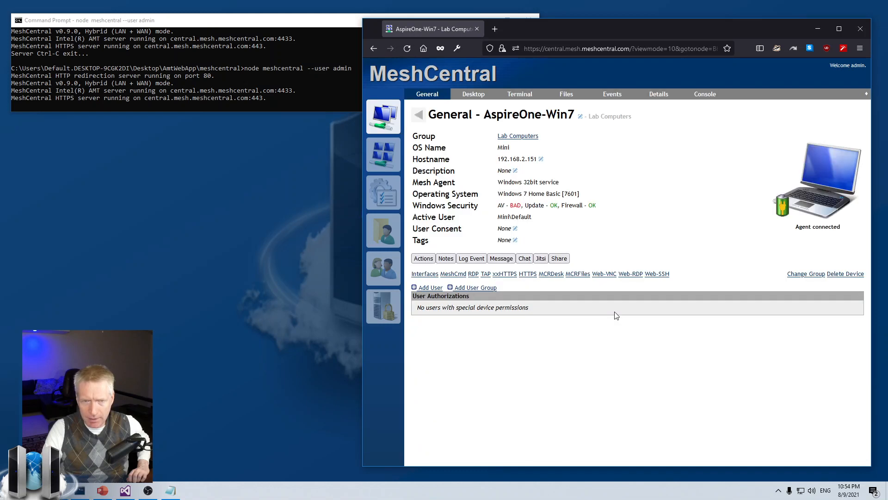
{"action": "left_click", "coordinate": [706, 94]}
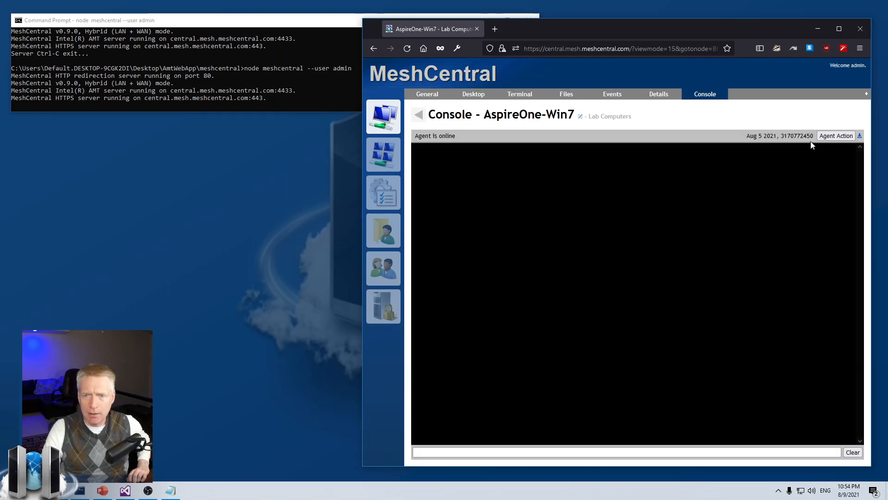
{"action": "left_click", "coordinate": [837, 135]}
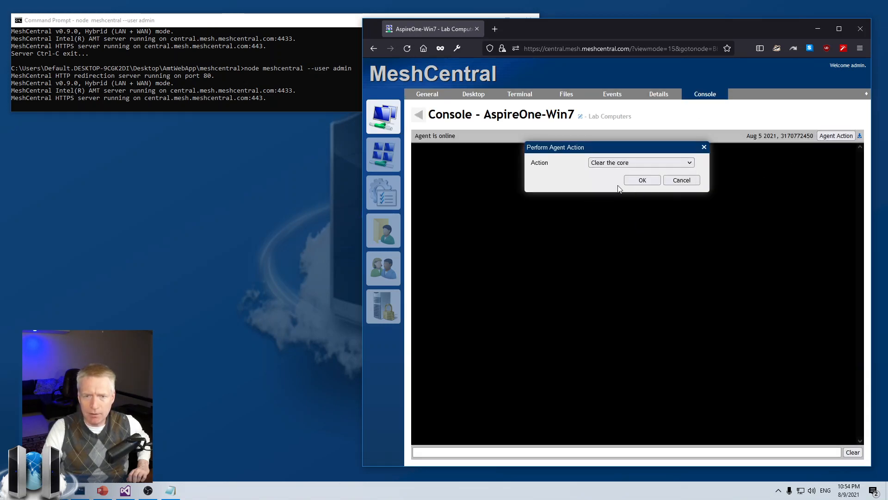
{"action": "left_click", "coordinate": [682, 180]}
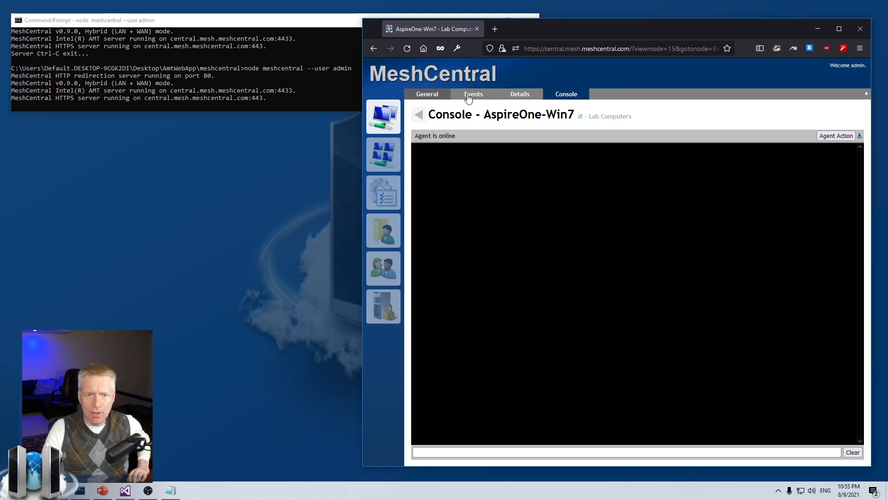
{"action": "left_click", "coordinate": [520, 93]}
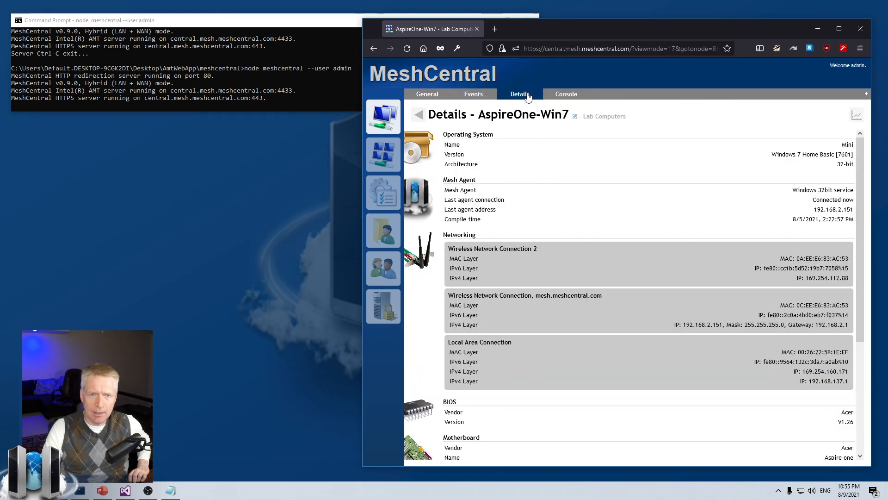
{"action": "left_click", "coordinate": [566, 94]}
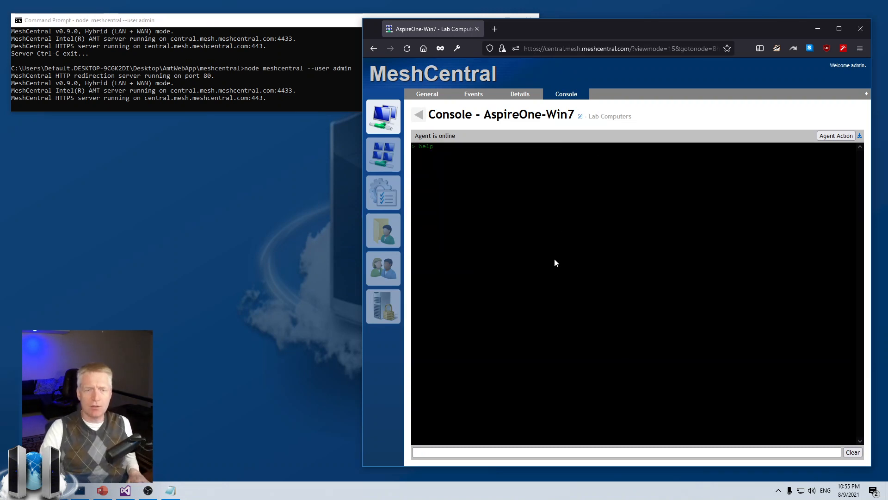
{"action": "mouse_move", "coordinate": [564, 255]}
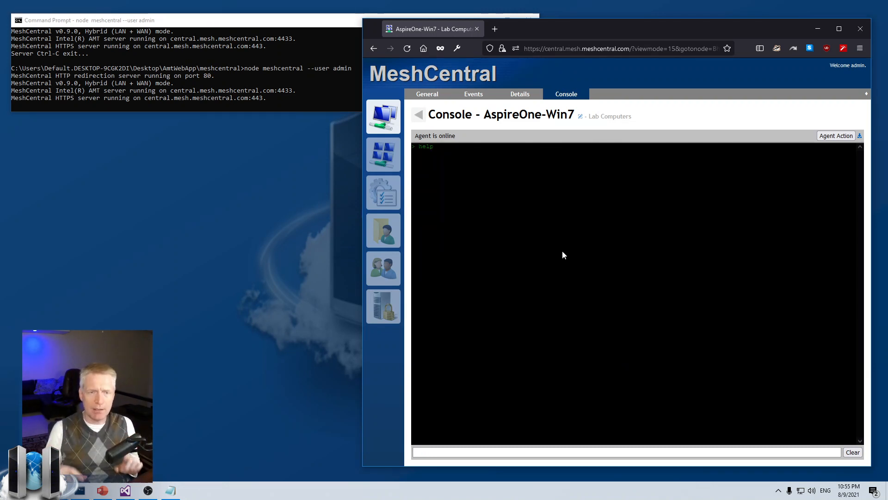
{"action": "mouse_move", "coordinate": [547, 213]}
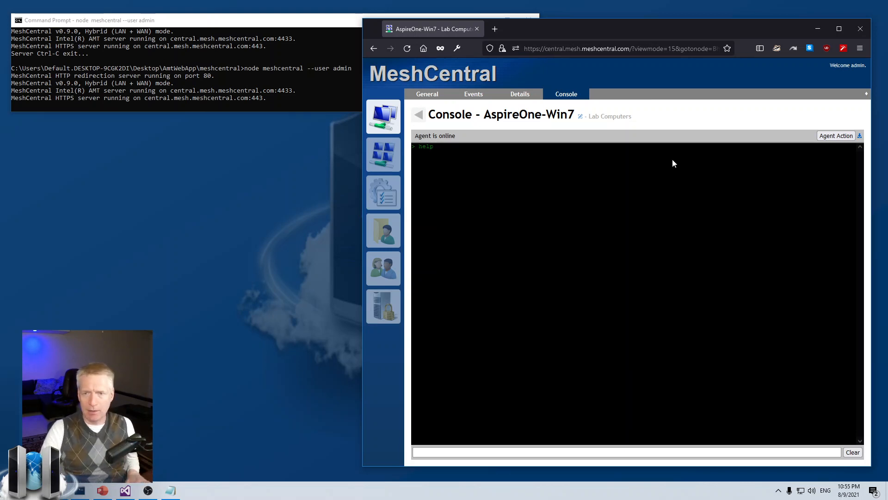
Upload the default server core to AspireOne-Win7 and view its Terminal page.
{"action": "left_click", "coordinate": [836, 136]}
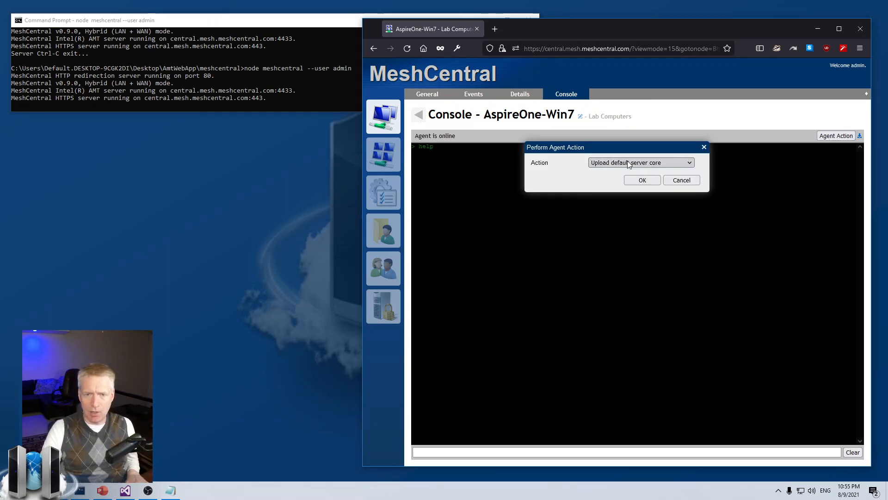
{"action": "left_click", "coordinate": [681, 180]}
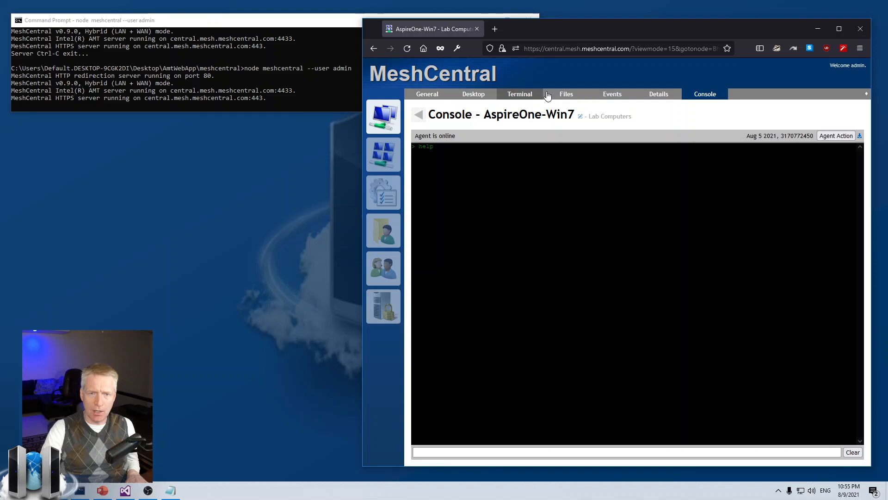
{"action": "left_click", "coordinate": [520, 94]}
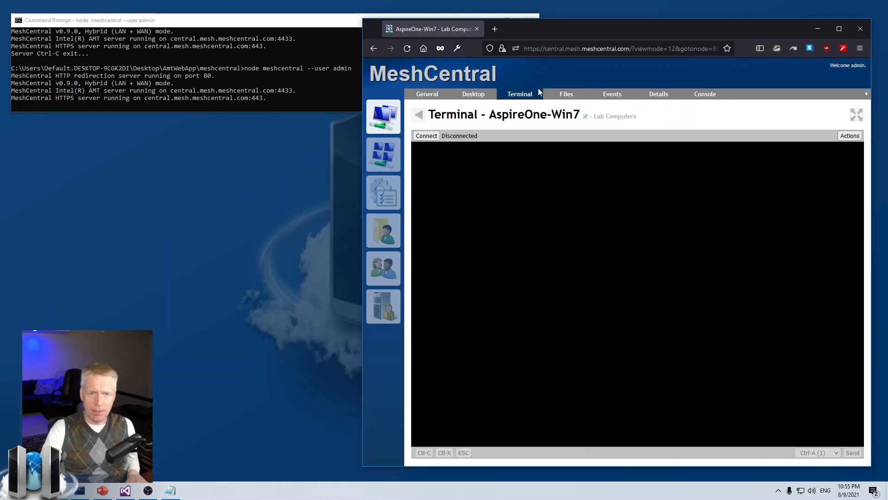
On AspireOne-Win7's Console, pick agentupdate from the help output and type it at the prompt.
{"action": "left_click", "coordinate": [705, 94]}
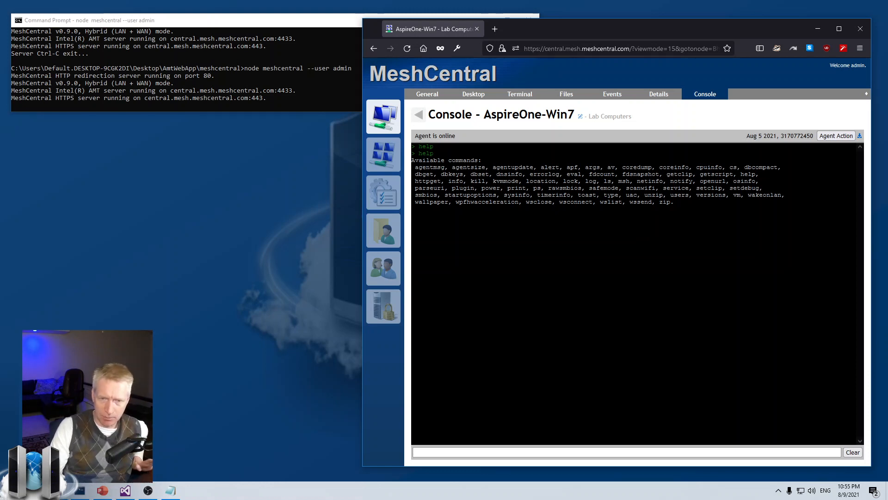
{"action": "mouse_move", "coordinate": [530, 211]}
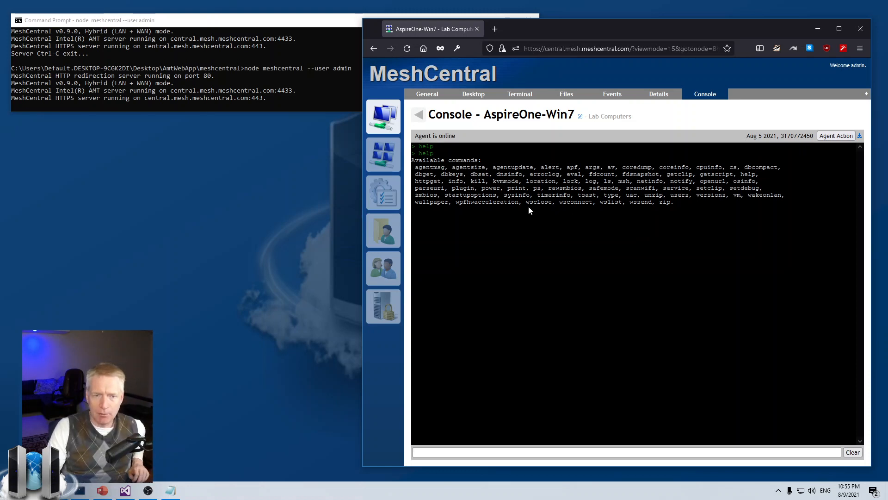
{"action": "double_click", "coordinate": [512, 167]}
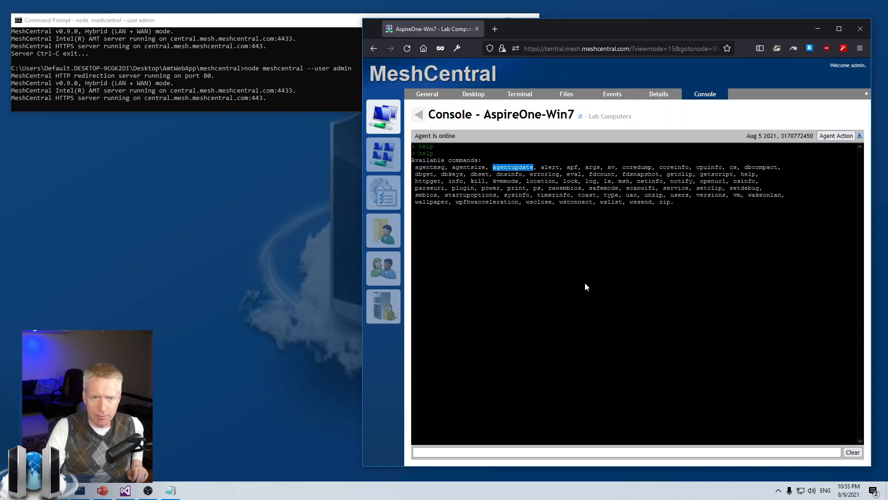
{"action": "type", "text": "agentupdate"}
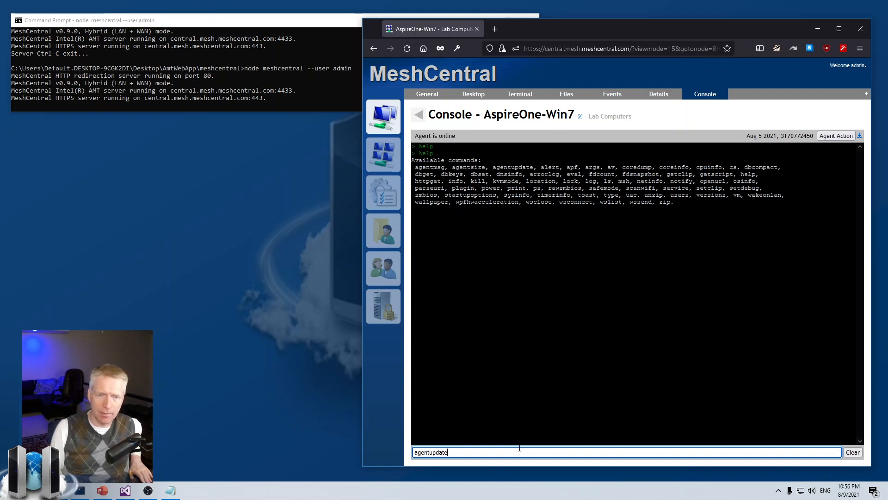
Run agentupdate in AspireOne-Win7's agent console so it downloads the update.
{"action": "key", "text": "Enter"}
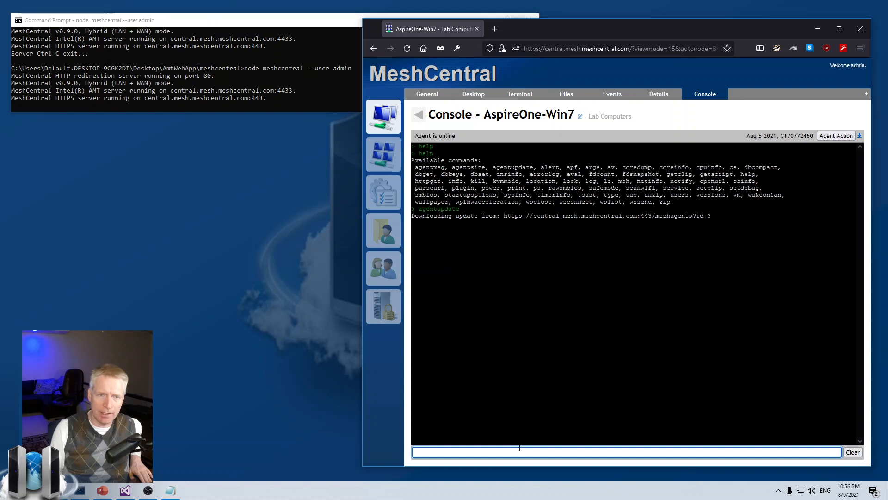
{"action": "mouse_move", "coordinate": [476, 232]}
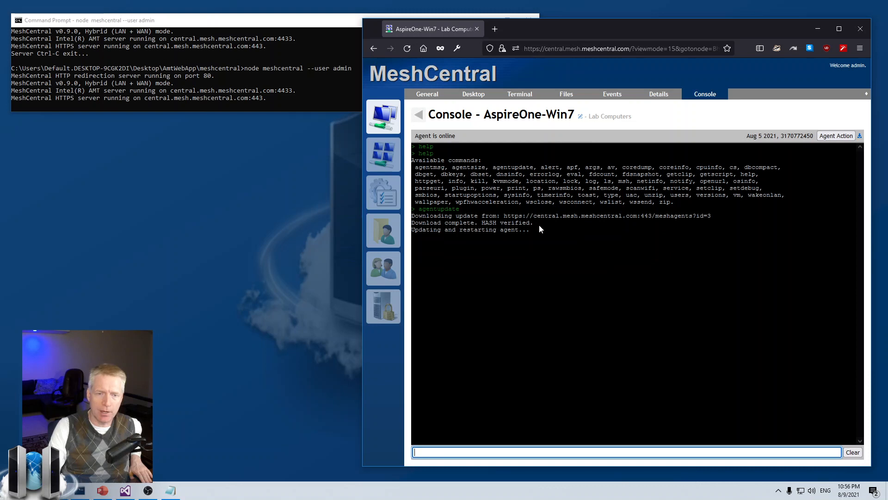
{"action": "mouse_move", "coordinate": [536, 230]}
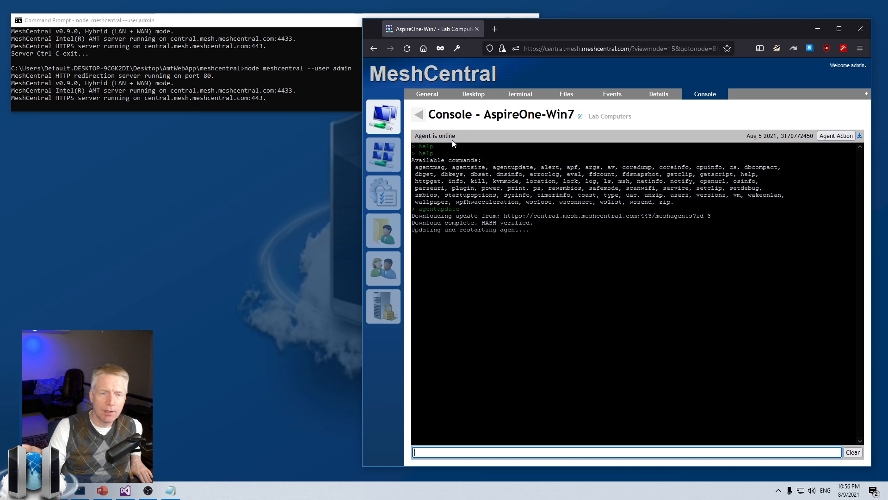
{"action": "mouse_move", "coordinate": [524, 354]}
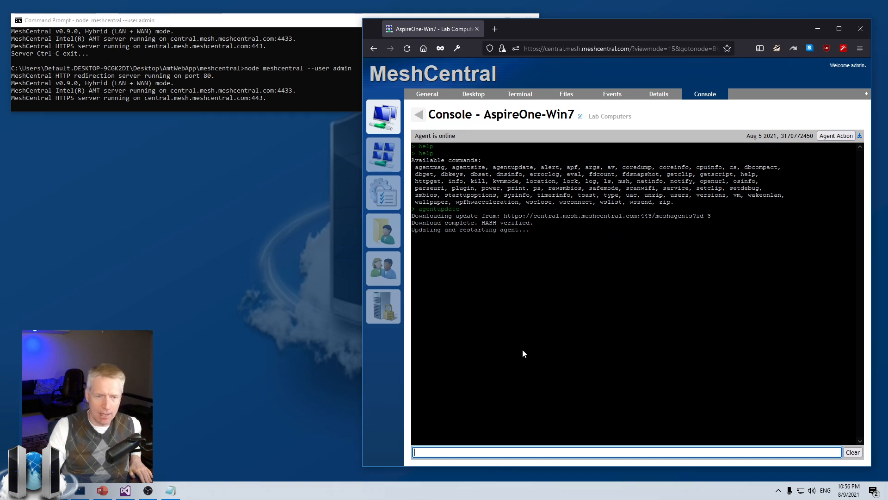
Run help and versions to confirm compile time 14:22:57, then switch to Visual Studio.
{"action": "type", "text": "help"}
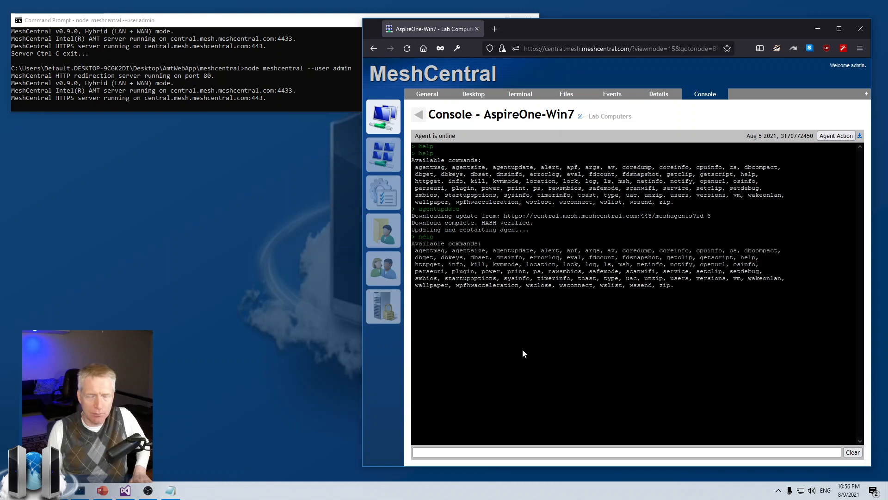
{"action": "type", "text": "versio"}
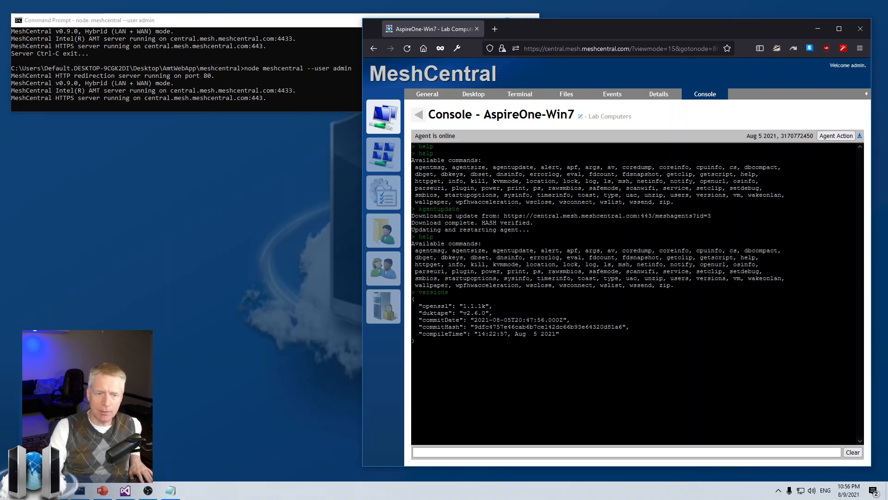
{"action": "double_click", "coordinate": [438, 209]}
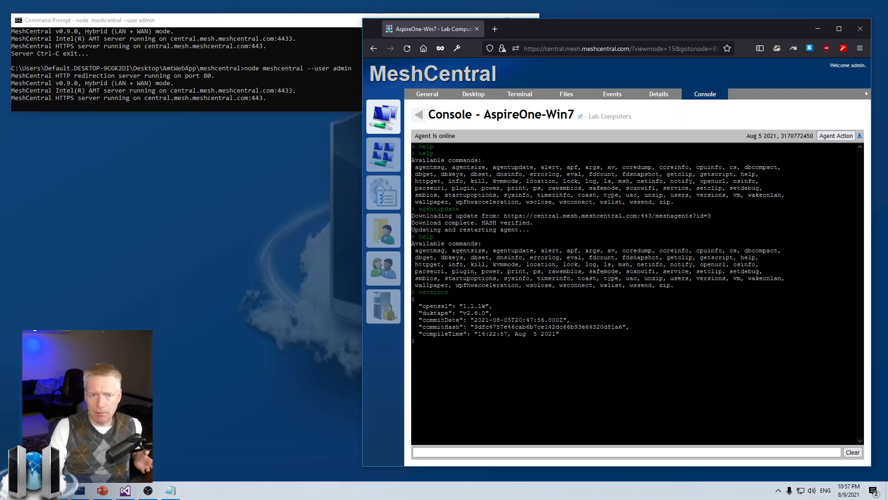
{"action": "mouse_move", "coordinate": [511, 212]}
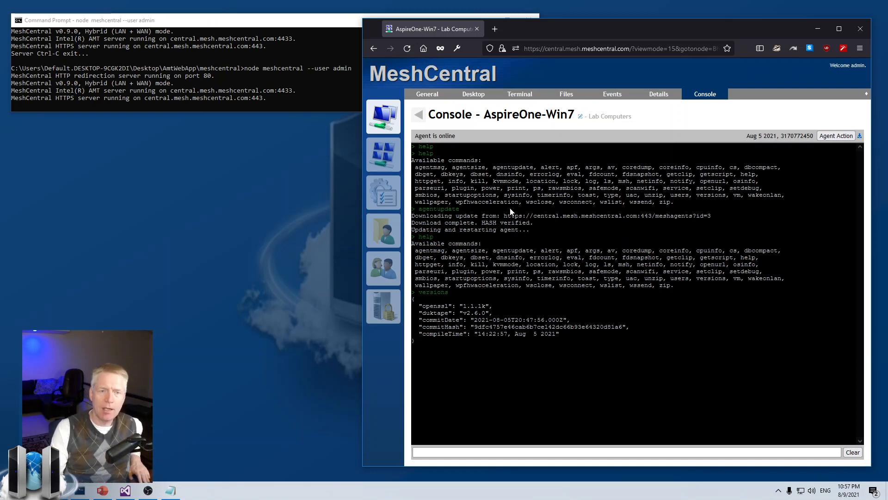
{"action": "mouse_move", "coordinate": [161, 430]}
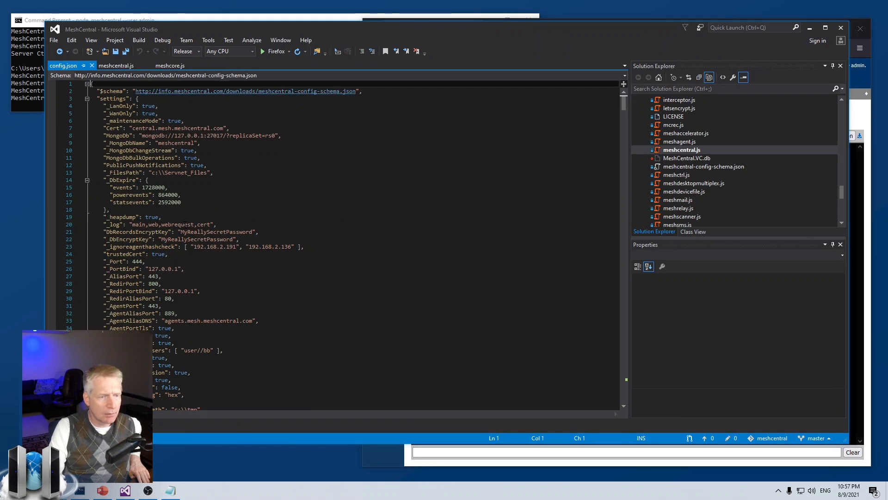
Review config.json in Visual Studio, then return to AspireOne-Win7's console in Firefox.
{"action": "left_click", "coordinate": [174, 172]}
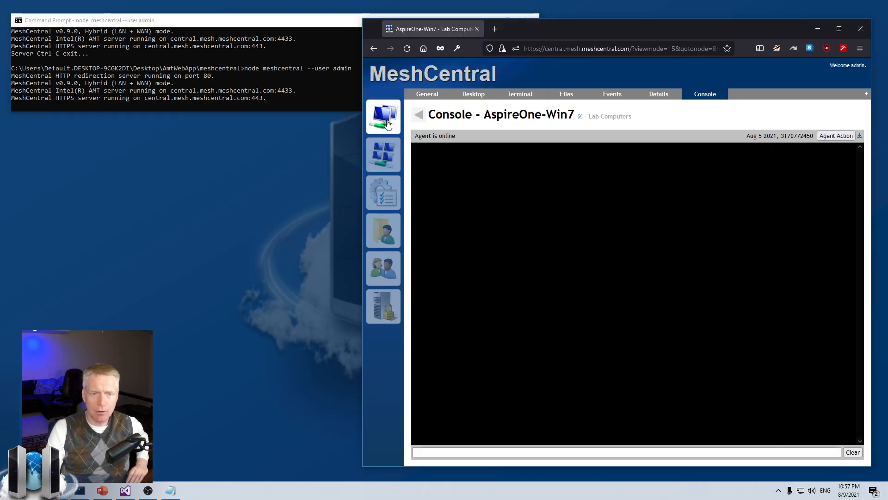
Bring up the device list and open AspireOne-Win7's agent console, typing help.
{"action": "left_click", "coordinate": [383, 116]}
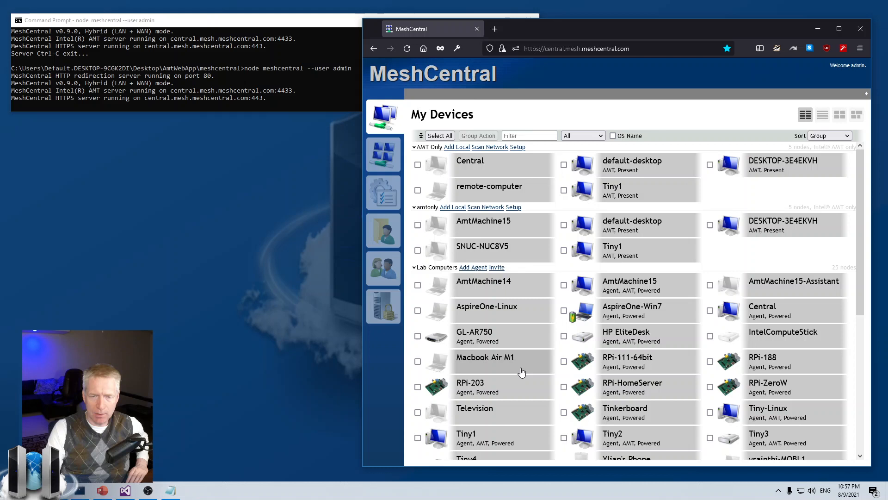
{"action": "mouse_move", "coordinate": [573, 316]}
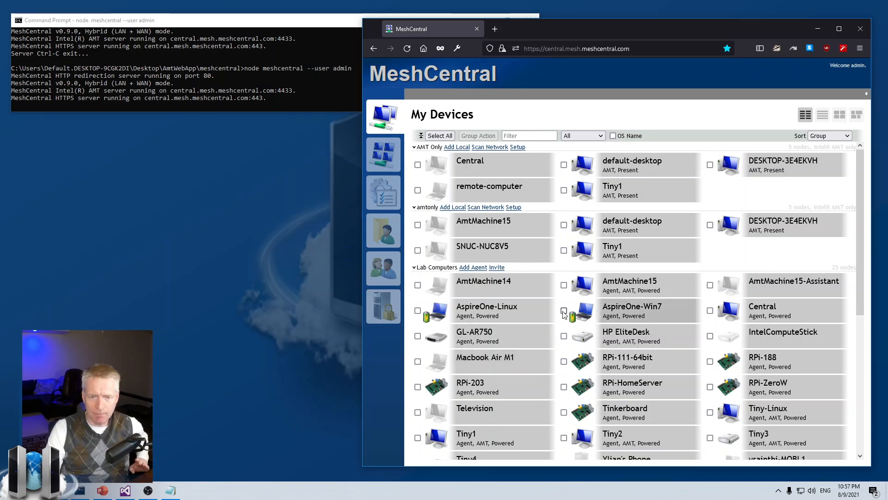
{"action": "mouse_move", "coordinate": [624, 309]}
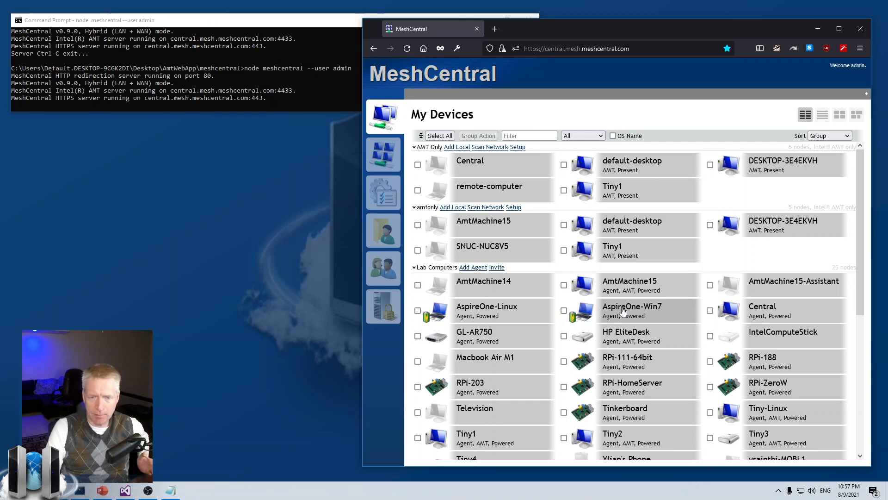
{"action": "left_click", "coordinate": [632, 306]}
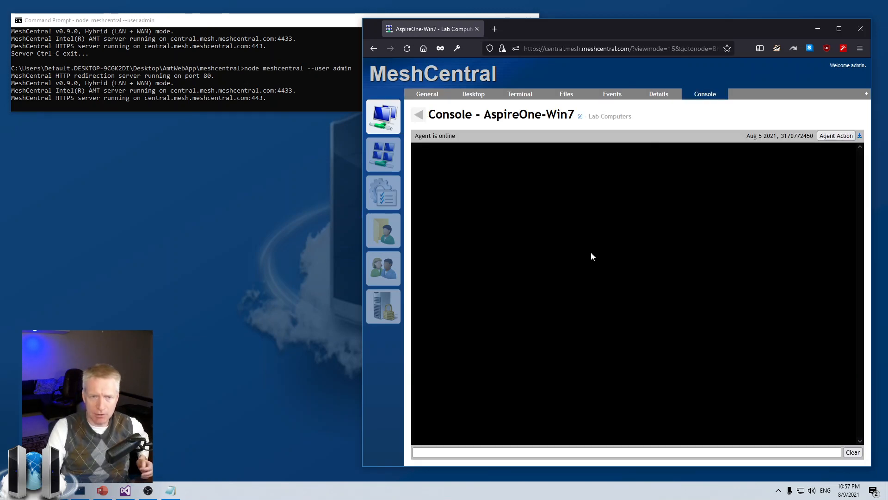
{"action": "type", "text": "help"}
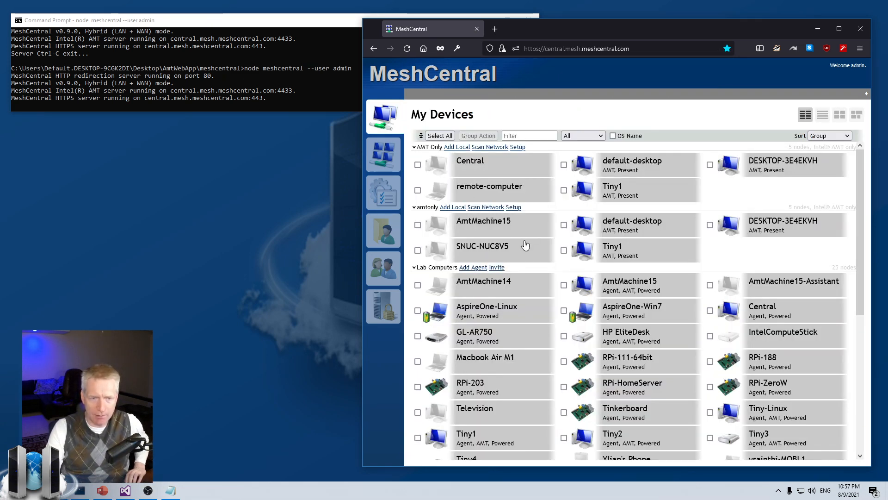
Select AspireOne-Win7 and issue Force agent update via Group Action, confirming twice.
{"action": "left_click", "coordinate": [564, 311]}
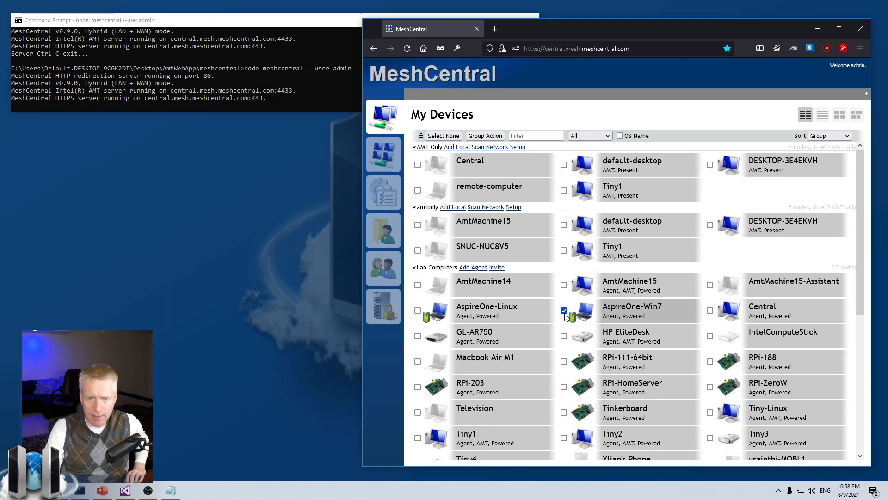
{"action": "left_click", "coordinate": [485, 135]}
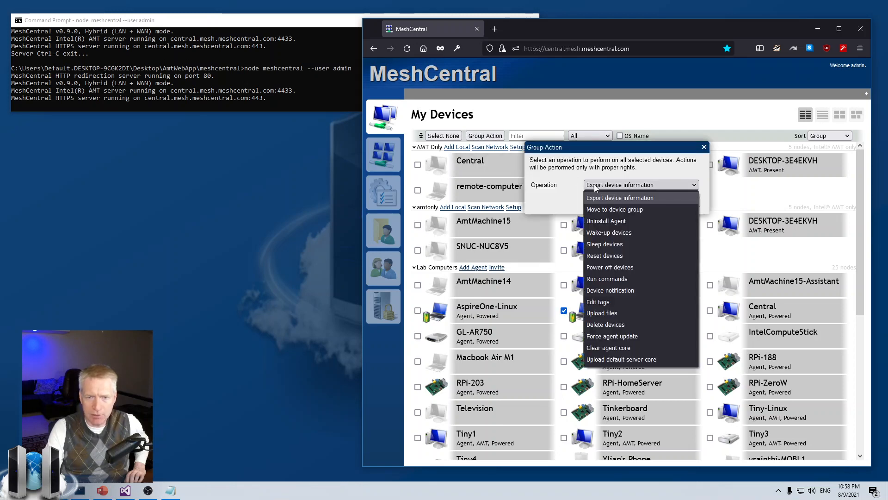
{"action": "mouse_move", "coordinate": [614, 335]}
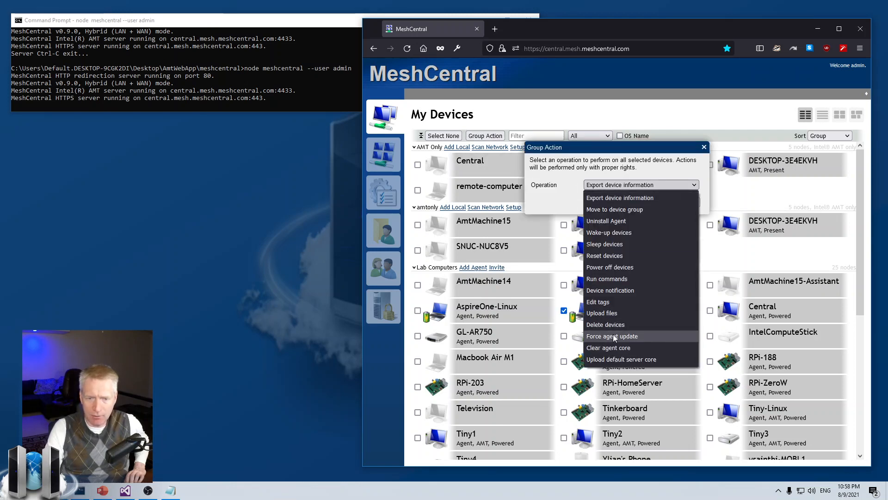
{"action": "left_click", "coordinate": [613, 336]}
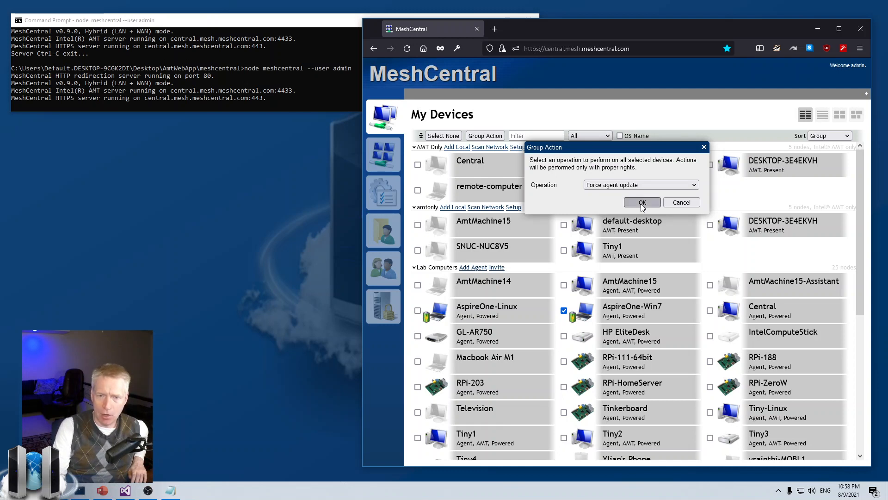
{"action": "left_click", "coordinate": [642, 202]}
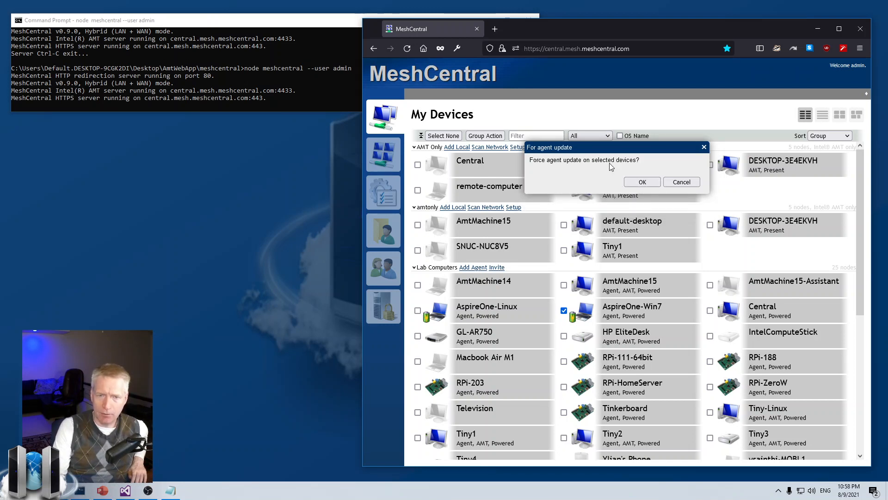
{"action": "left_click", "coordinate": [643, 181]}
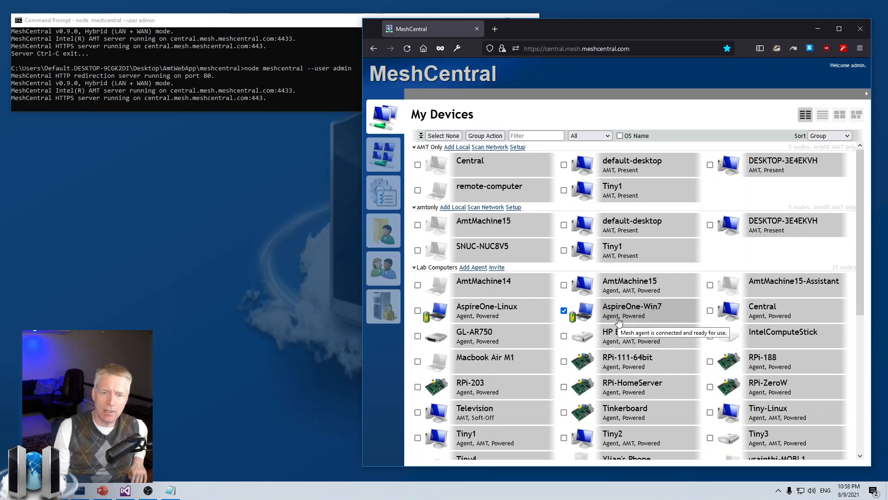
{"action": "mouse_move", "coordinate": [631, 314]}
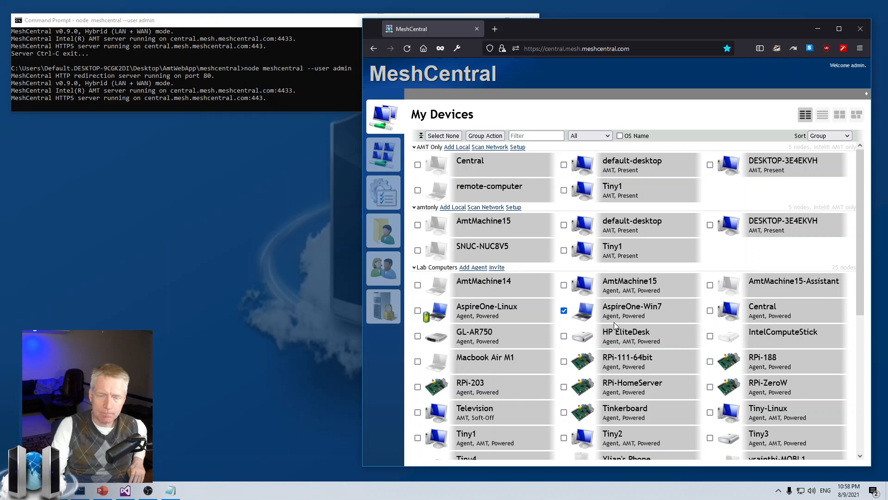
{"action": "mouse_move", "coordinate": [617, 319]}
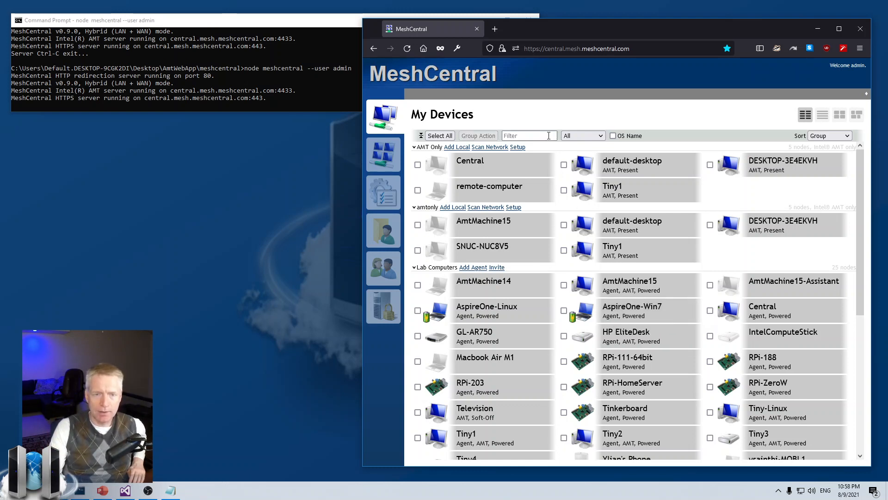
Show PowerPoint slide 2, selecting then deselecting the MeshCore shape.
{"action": "left_click", "coordinate": [102, 490]}
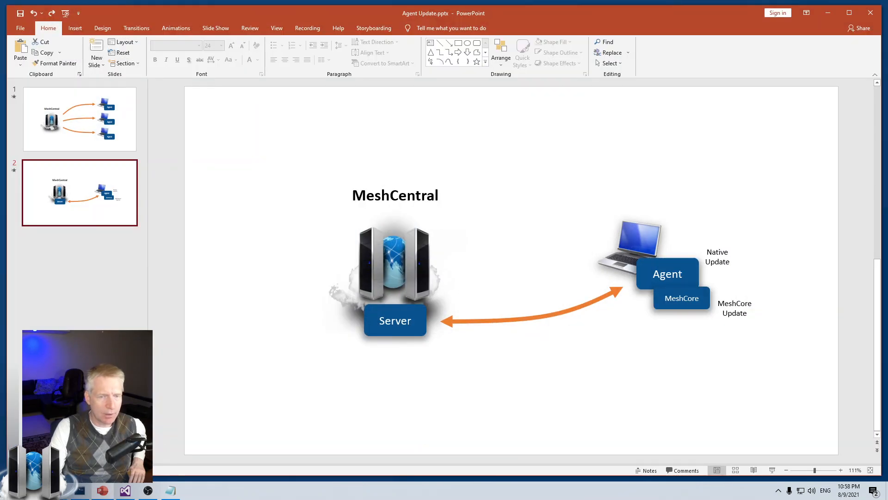
{"action": "mouse_move", "coordinate": [643, 322]}
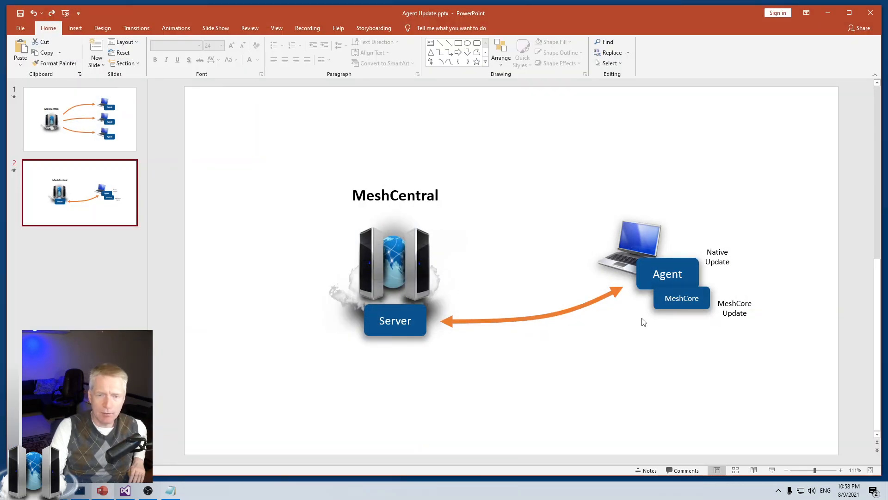
{"action": "left_click", "coordinate": [682, 298]}
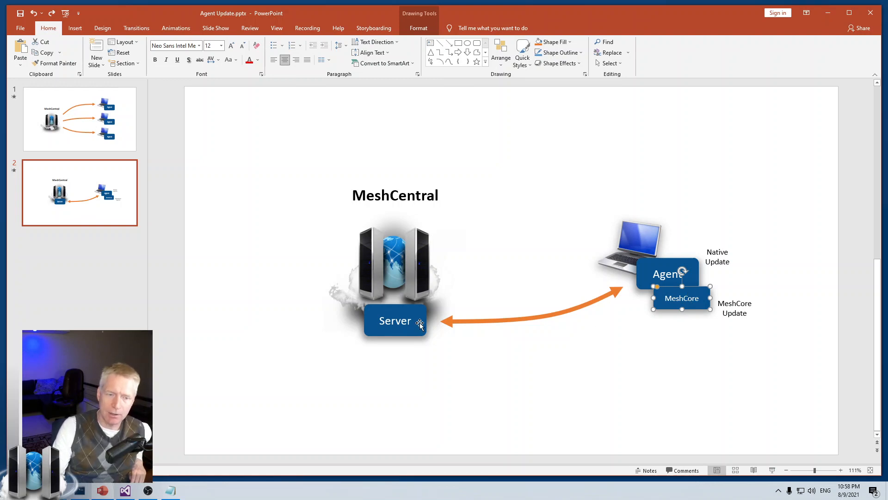
{"action": "left_click", "coordinate": [506, 380]}
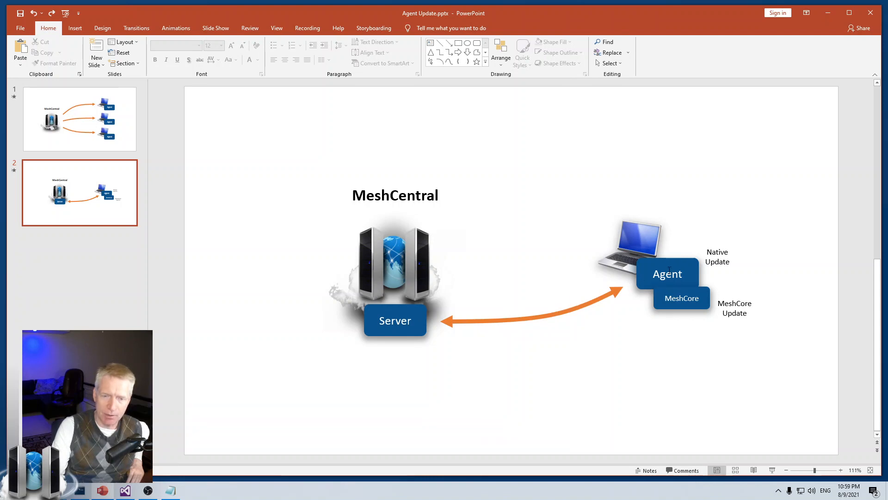
{"action": "mouse_move", "coordinate": [580, 317]}
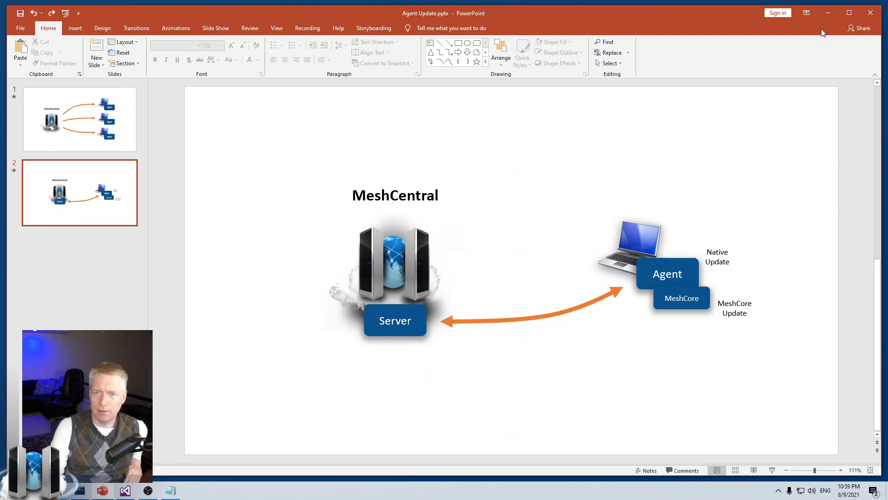
{"action": "mouse_move", "coordinate": [827, 14]}
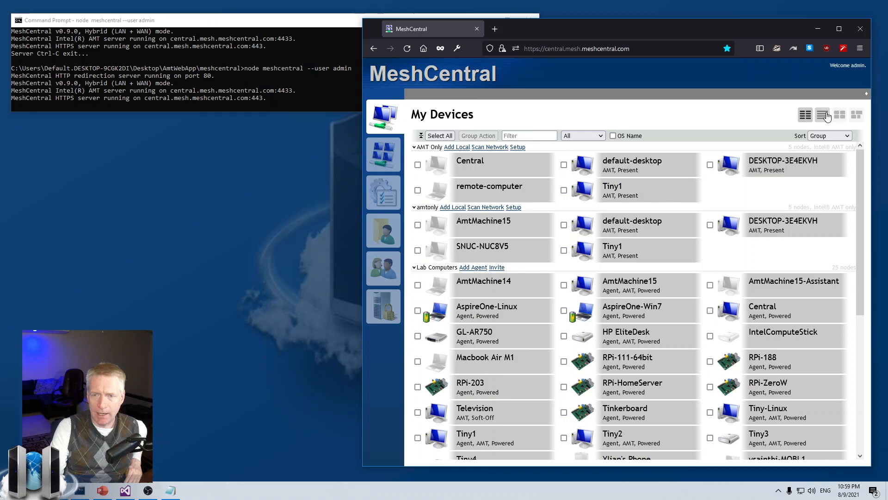
List devices as a detailed table and restart the server with --agentupdatetest 2.
{"action": "left_click", "coordinate": [823, 114]}
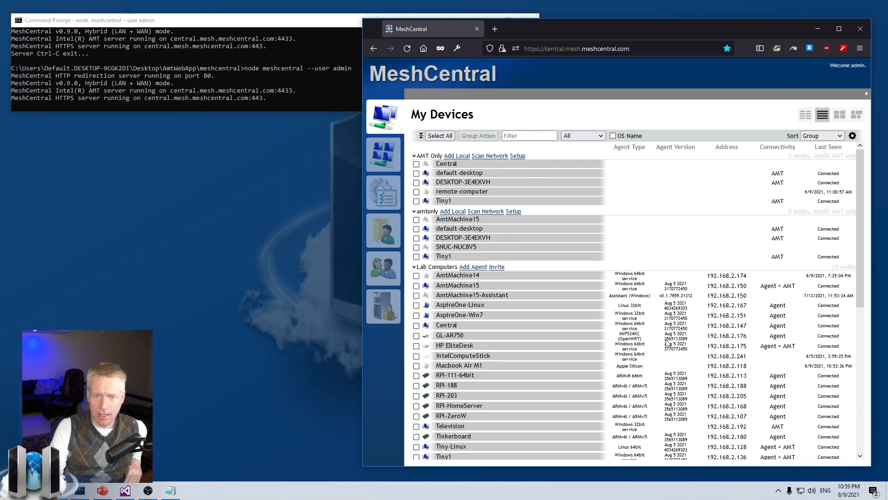
{"action": "mouse_move", "coordinate": [348, 144]}
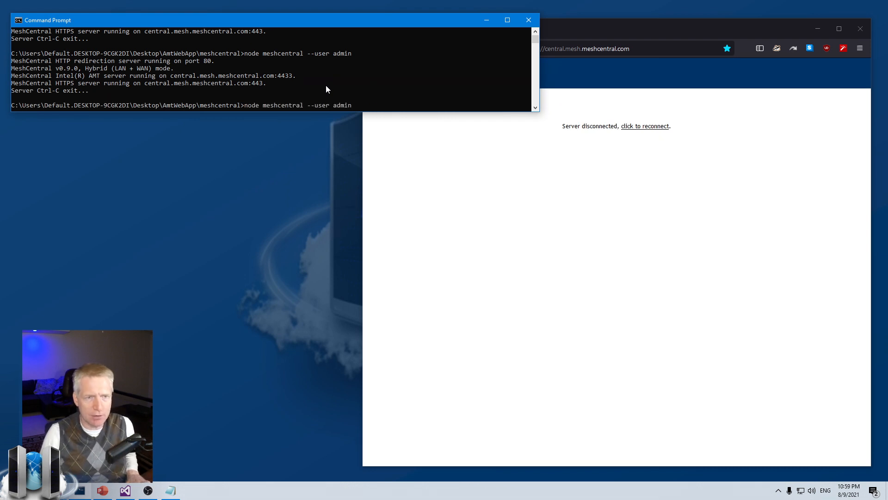
{"action": "type", "text": "--agentupdatetest 2"}
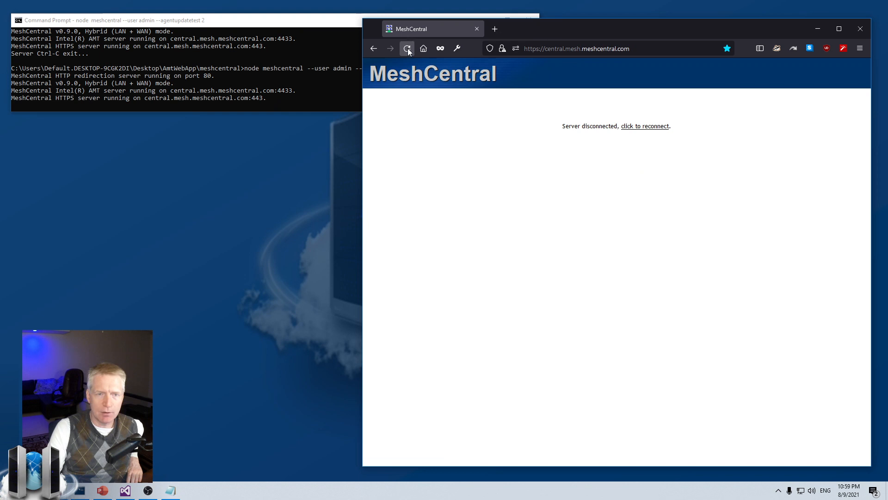
Reload the page to reconnect to the server and show devices as tiles.
{"action": "left_click", "coordinate": [407, 48]}
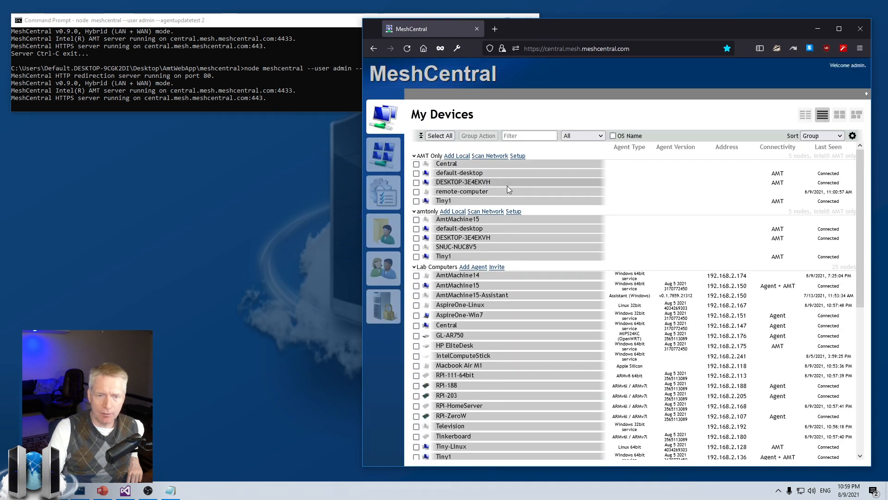
{"action": "mouse_move", "coordinate": [784, 130]}
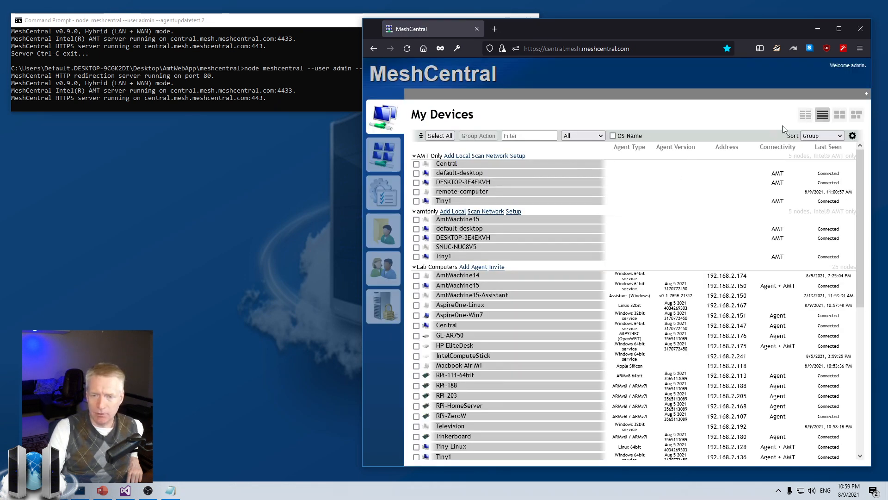
{"action": "left_click", "coordinate": [805, 115]}
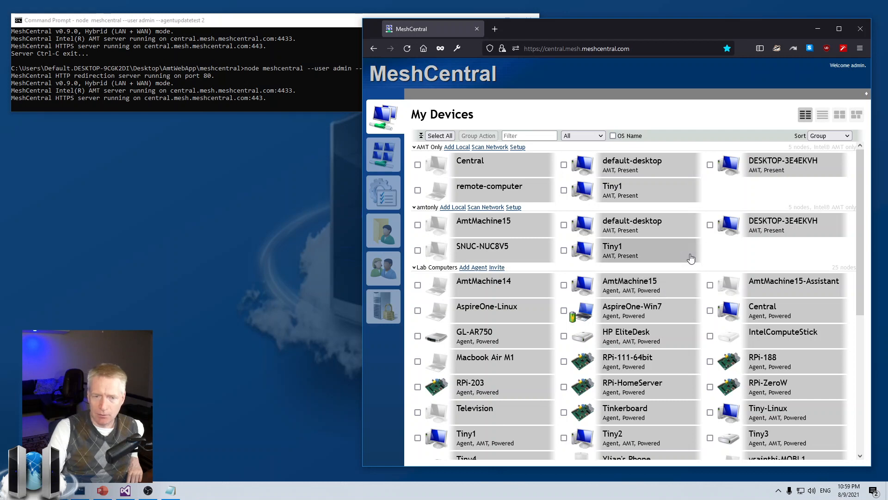
{"action": "mouse_move", "coordinate": [633, 321]}
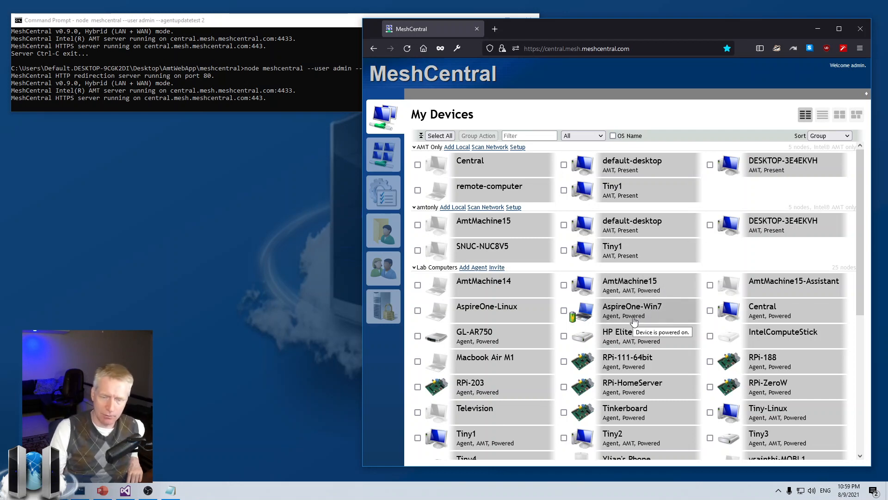
{"action": "mouse_move", "coordinate": [649, 293]}
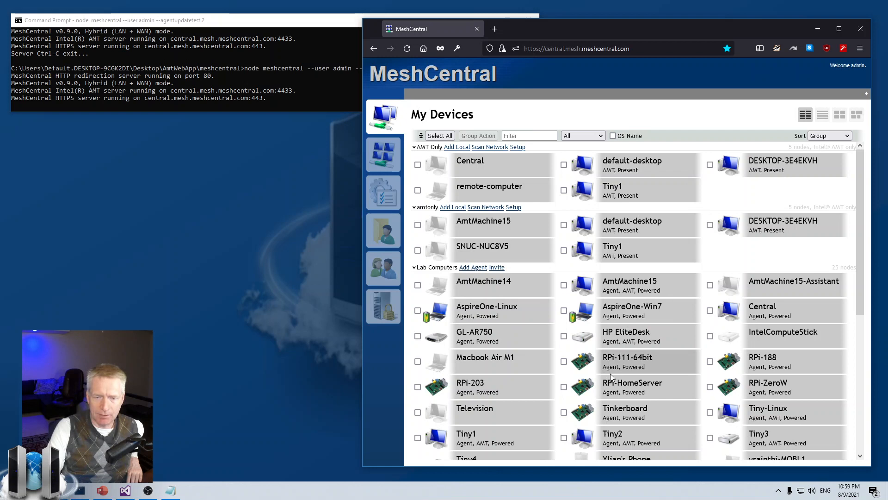
{"action": "mouse_move", "coordinate": [610, 408]}
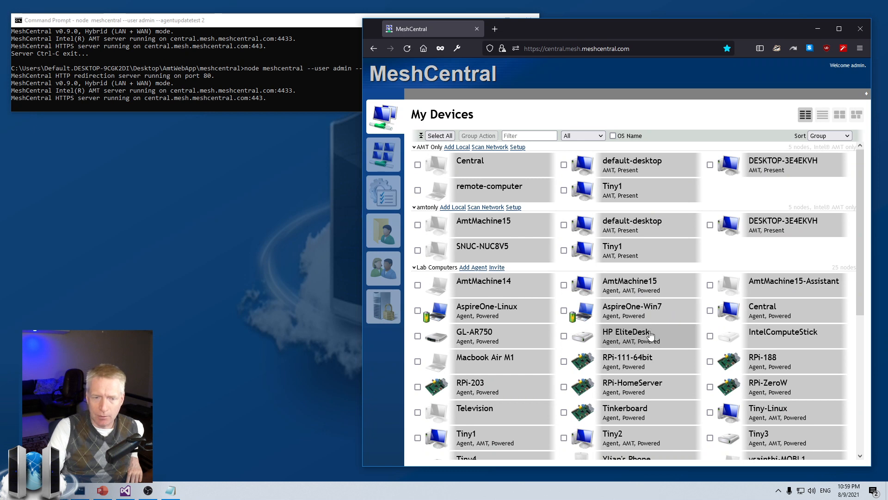
{"action": "mouse_move", "coordinate": [640, 339]}
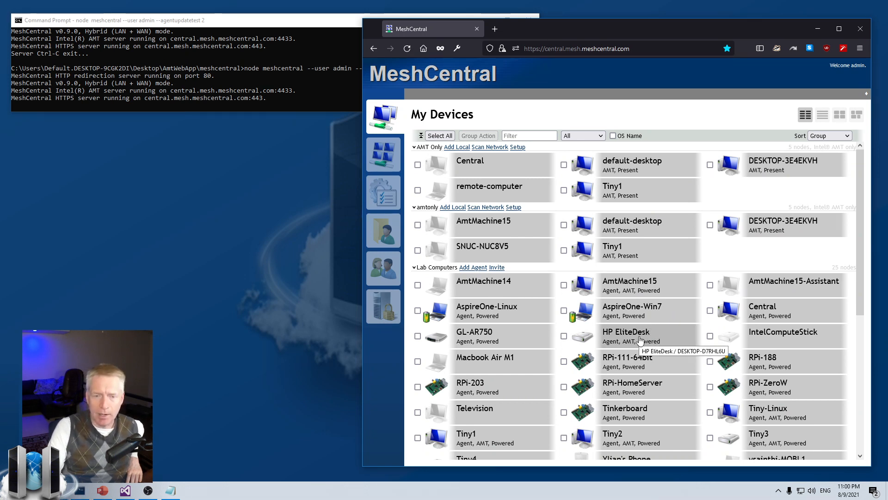
{"action": "mouse_move", "coordinate": [565, 117]}
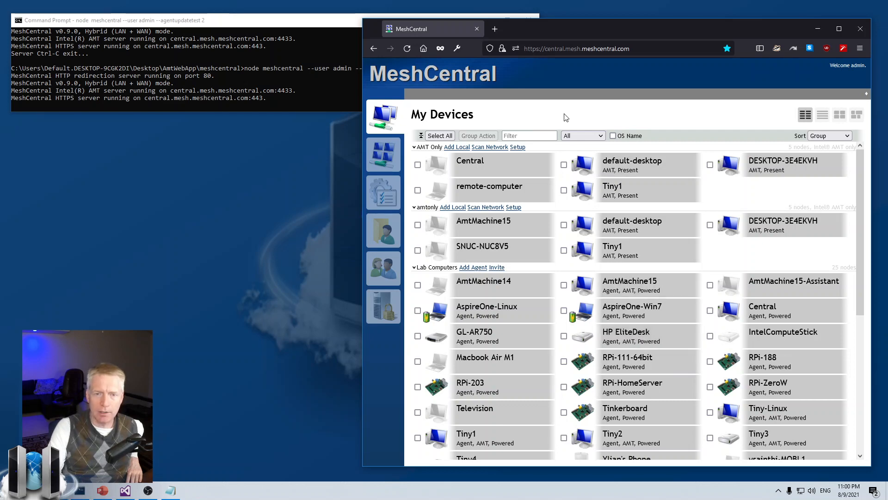